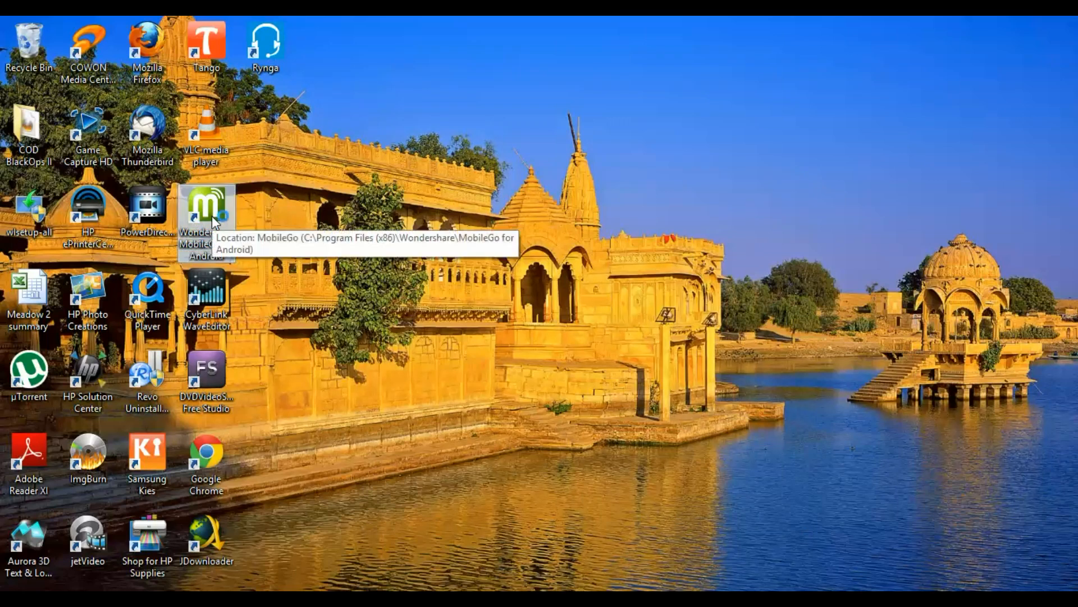
Step: Launch MobileGo for Android from its desktop shortcut, showing the connected Samsung GT-I9100
{"action": "double_click", "coordinate": [207, 207]}
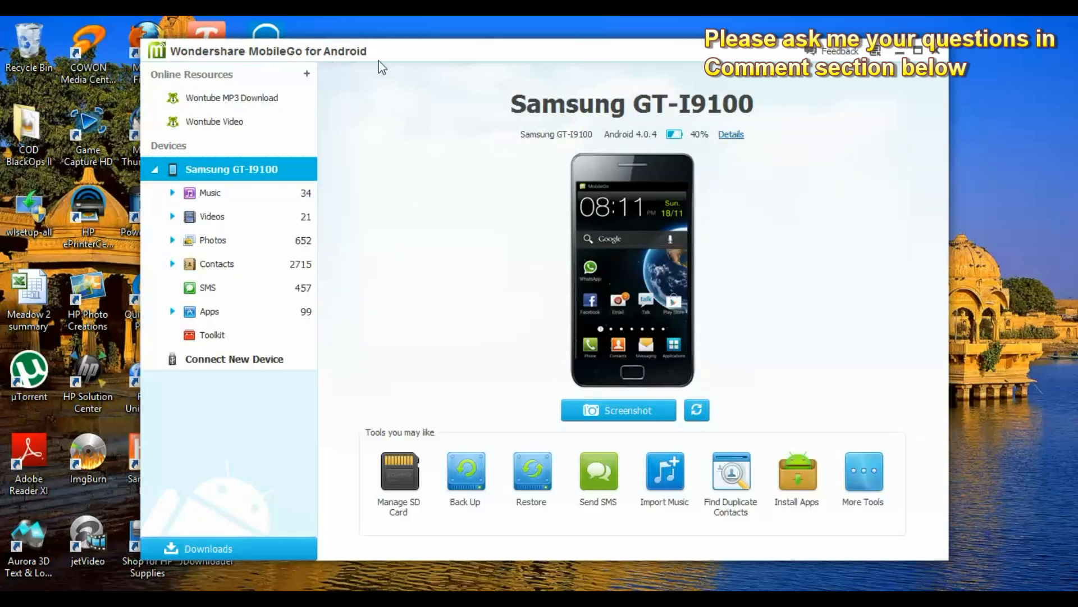
{"action": "mouse_move", "coordinate": [413, 66]}
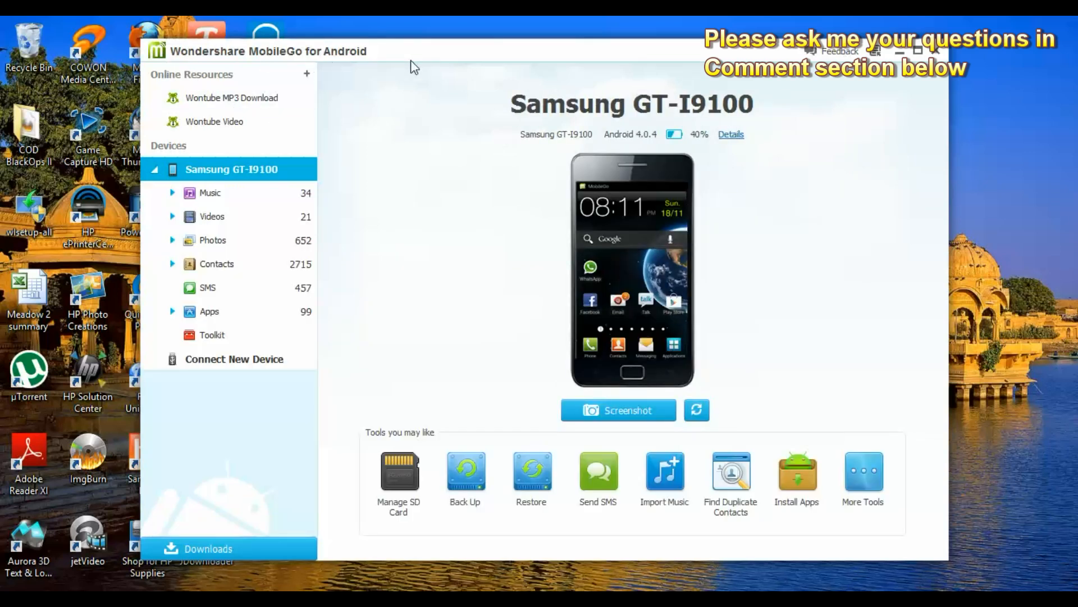
{"action": "mouse_move", "coordinate": [896, 74]}
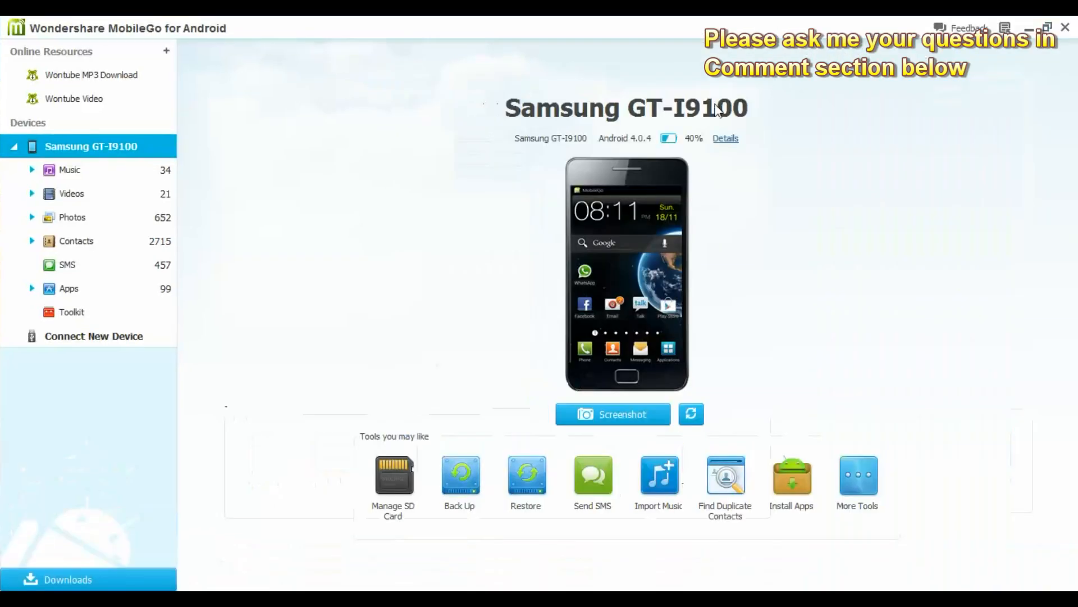
{"action": "mouse_move", "coordinate": [846, 330]}
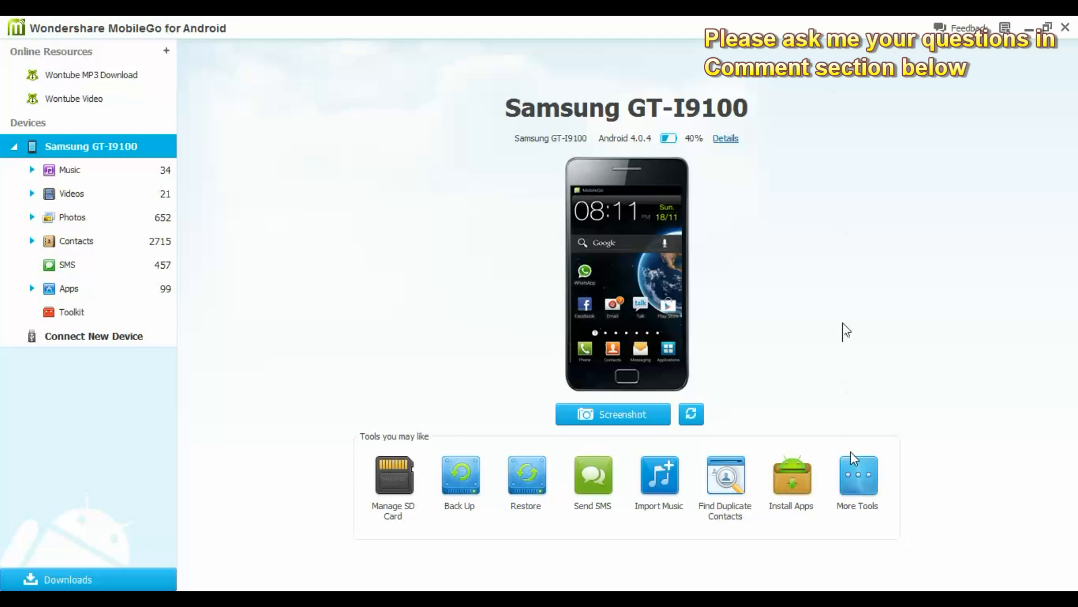
{"action": "mouse_move", "coordinate": [845, 194]}
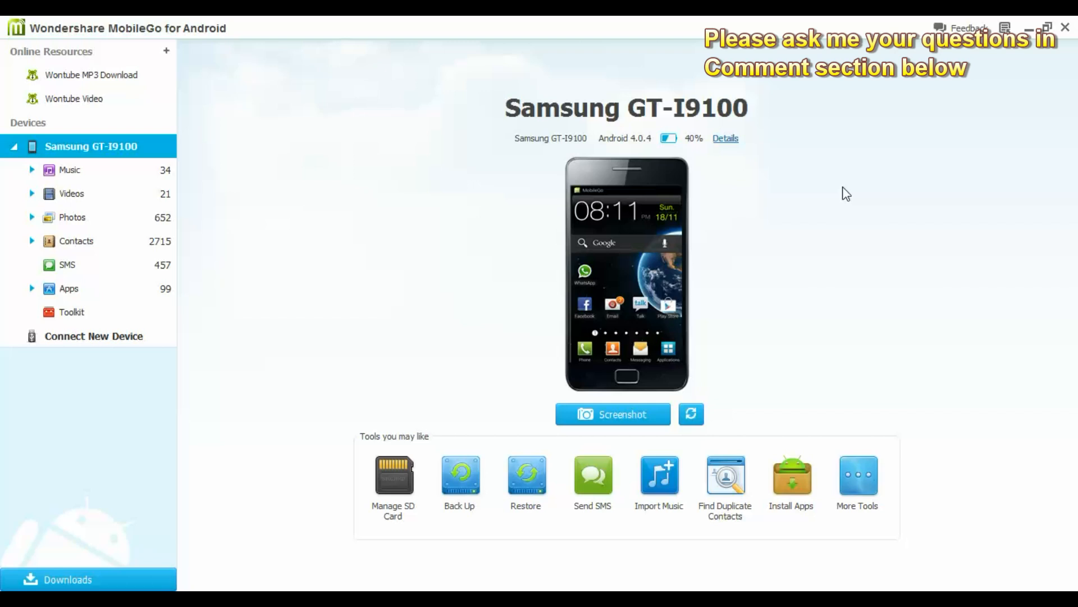
{"action": "mouse_move", "coordinate": [474, 274]}
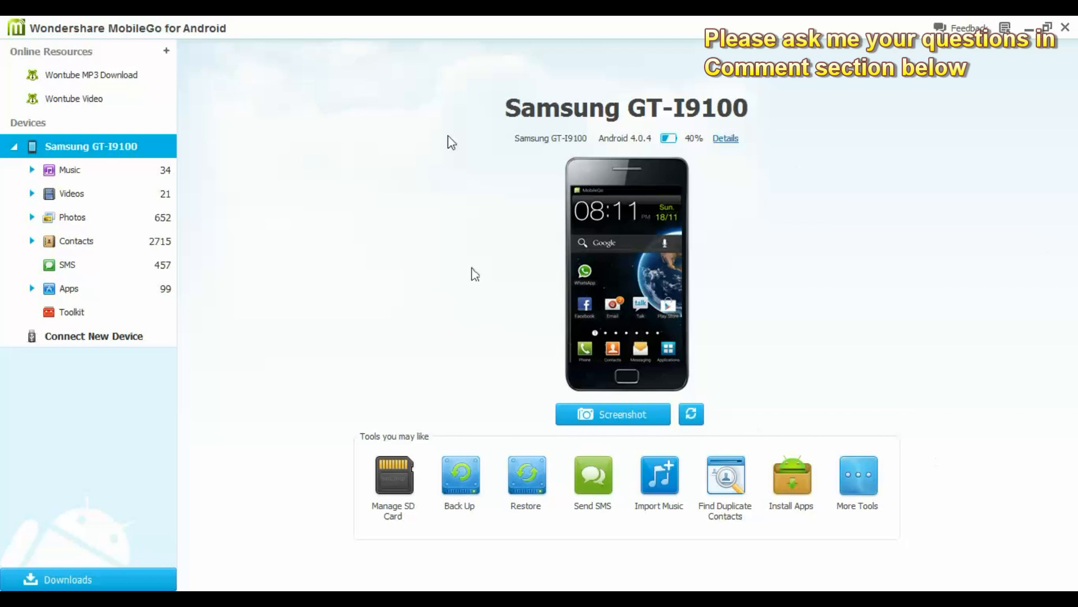
{"action": "mouse_move", "coordinate": [739, 188]}
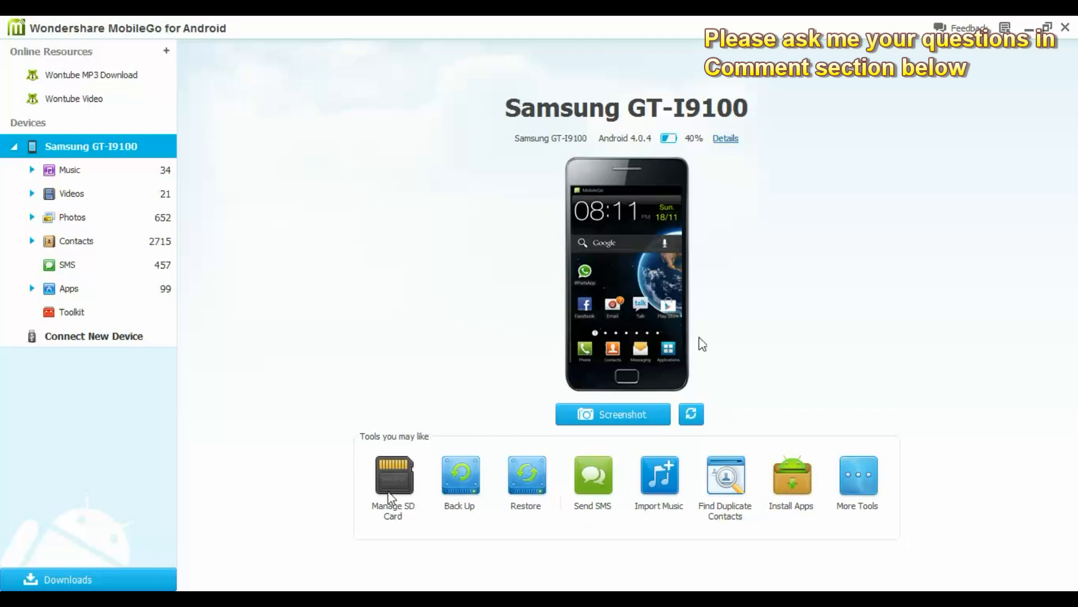
{"action": "mouse_move", "coordinate": [743, 328]}
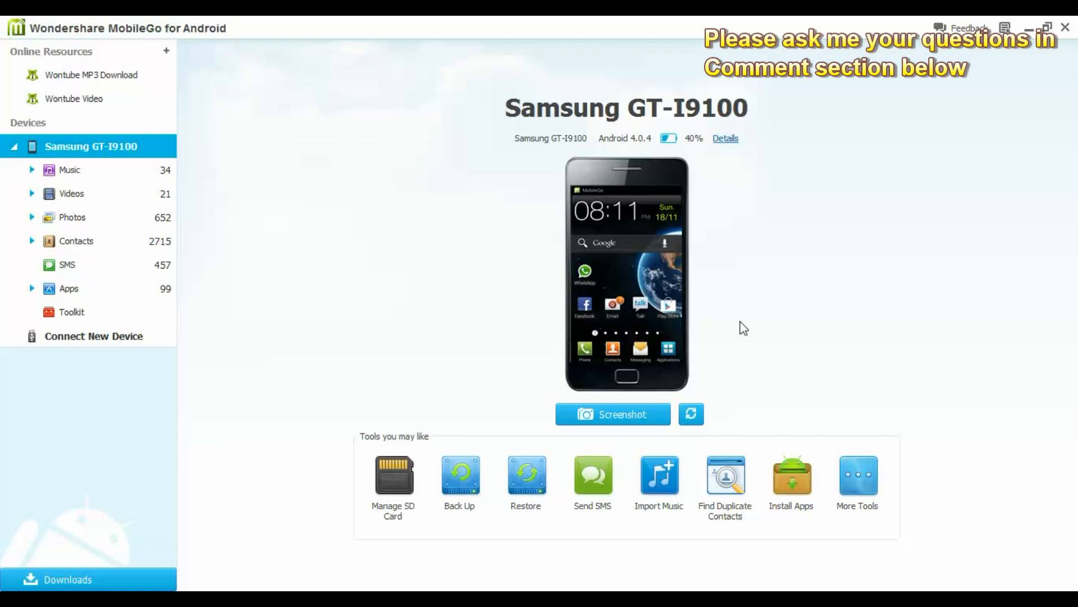
{"action": "mouse_move", "coordinate": [513, 165]}
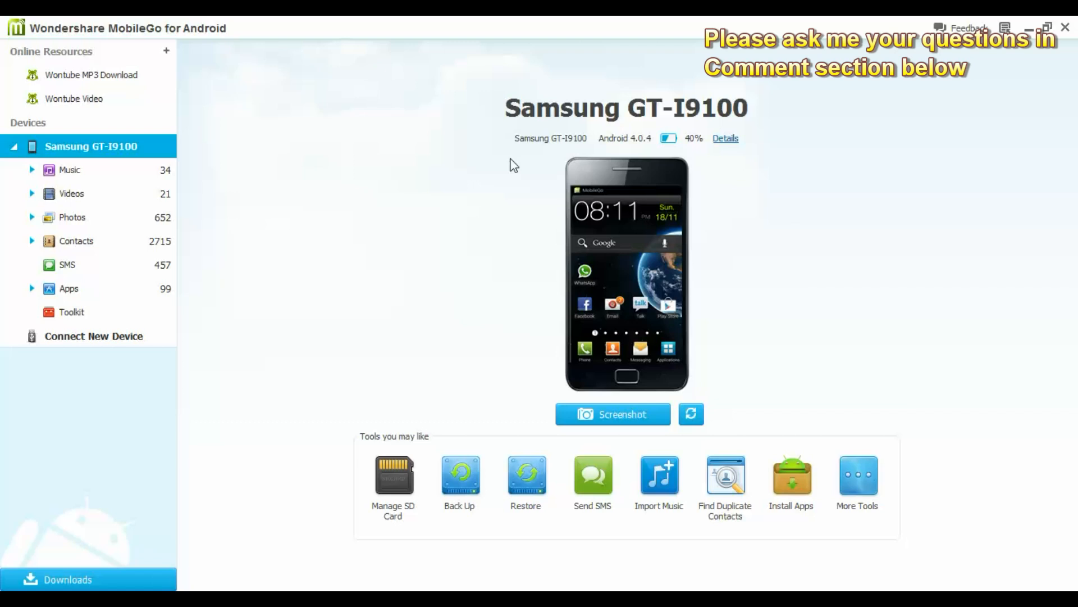
{"action": "mouse_move", "coordinate": [275, 170]}
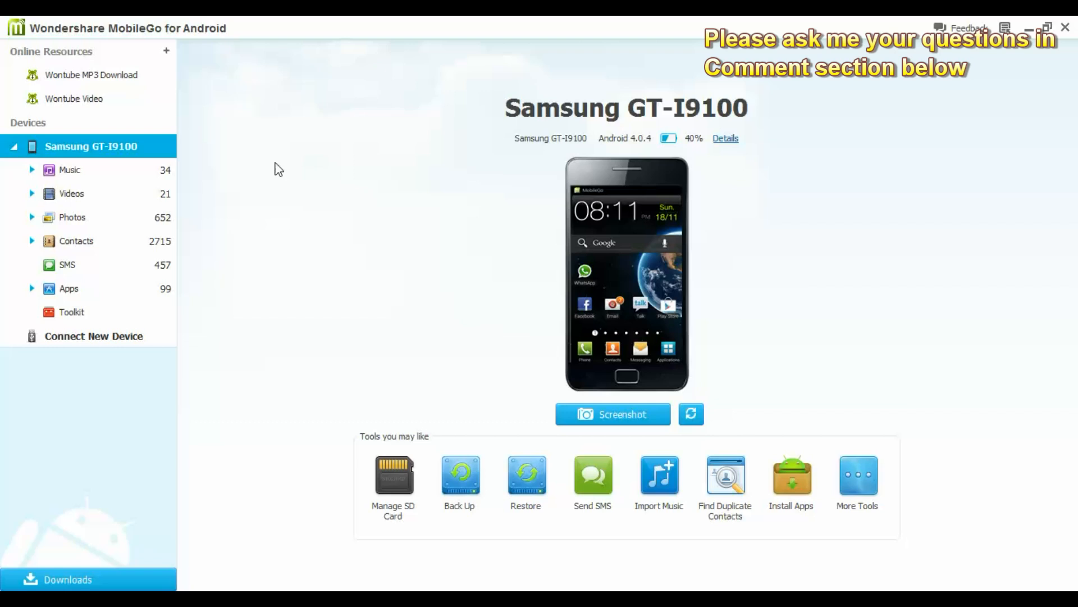
{"action": "mouse_move", "coordinate": [450, 307]}
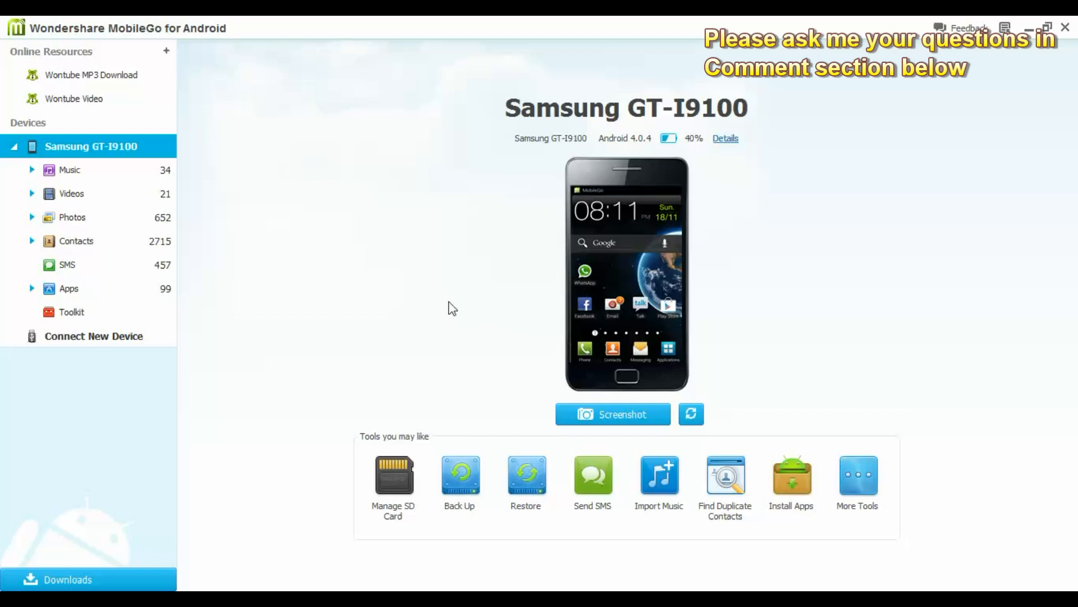
{"action": "mouse_move", "coordinate": [546, 130]}
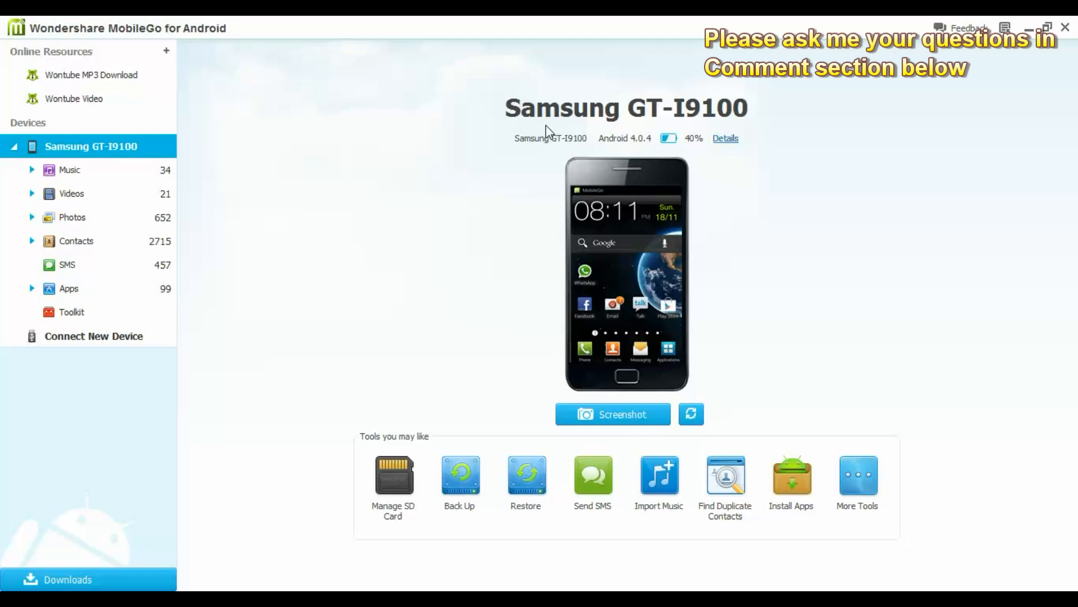
{"action": "mouse_move", "coordinate": [518, 236]}
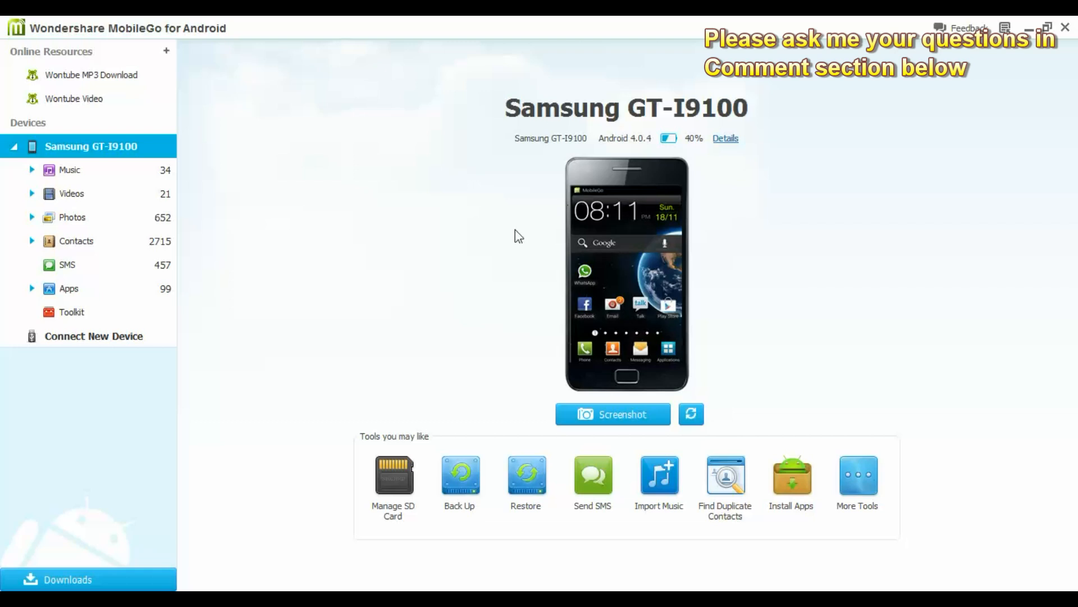
{"action": "mouse_move", "coordinate": [505, 239]}
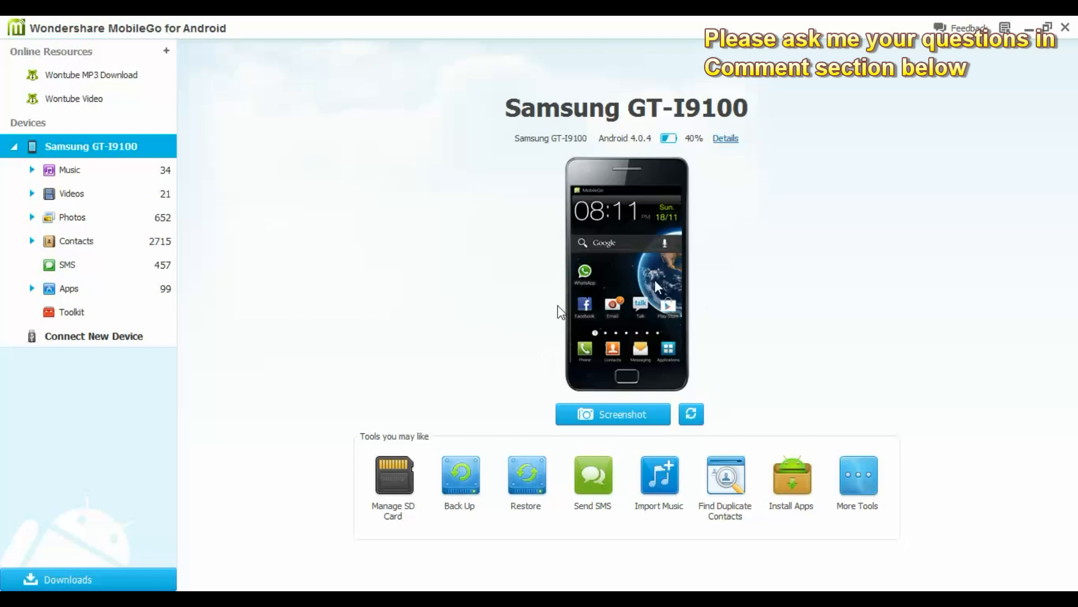
{"action": "mouse_move", "coordinate": [624, 355]}
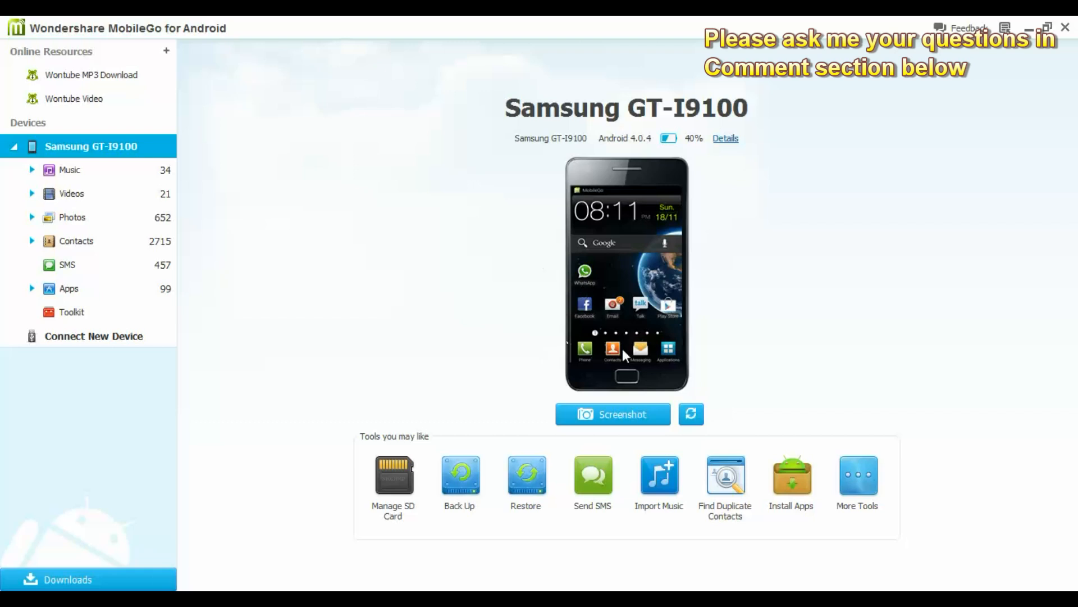
{"action": "mouse_move", "coordinate": [894, 296]}
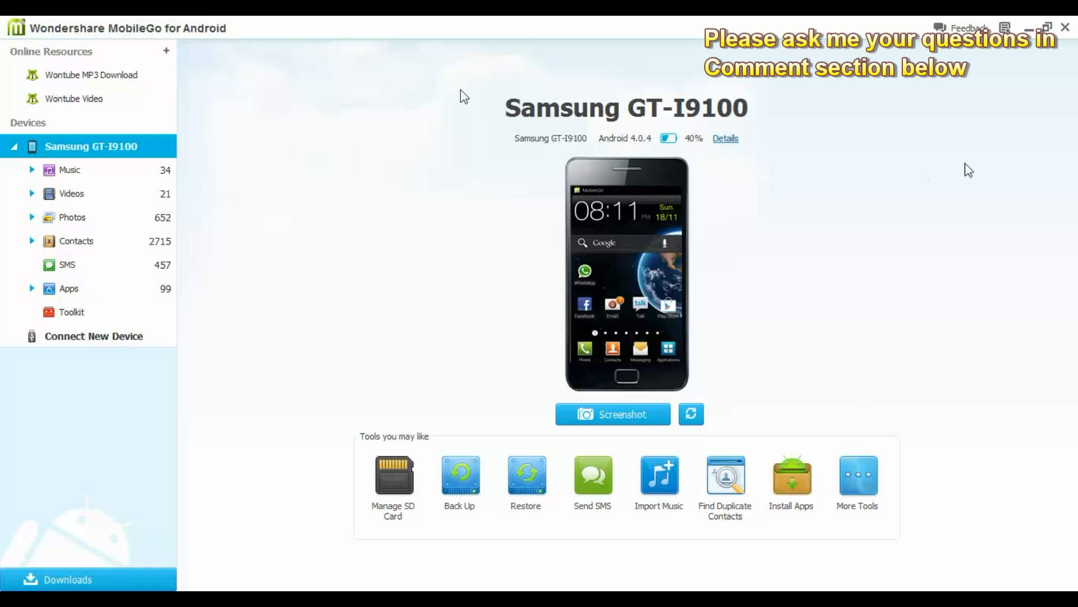
{"action": "mouse_move", "coordinate": [441, 253]}
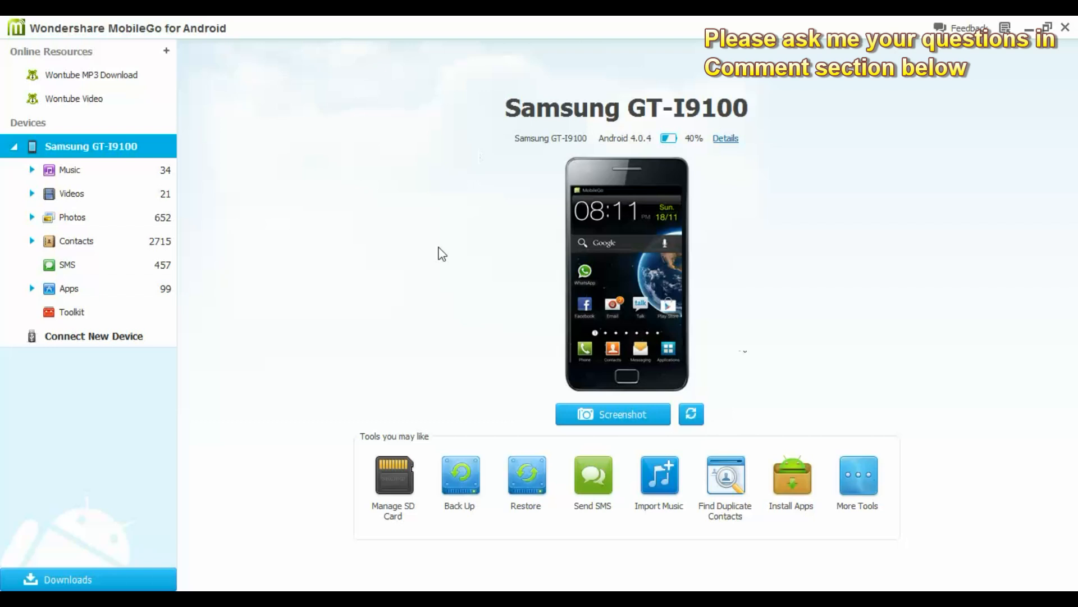
{"action": "mouse_move", "coordinate": [710, 134]}
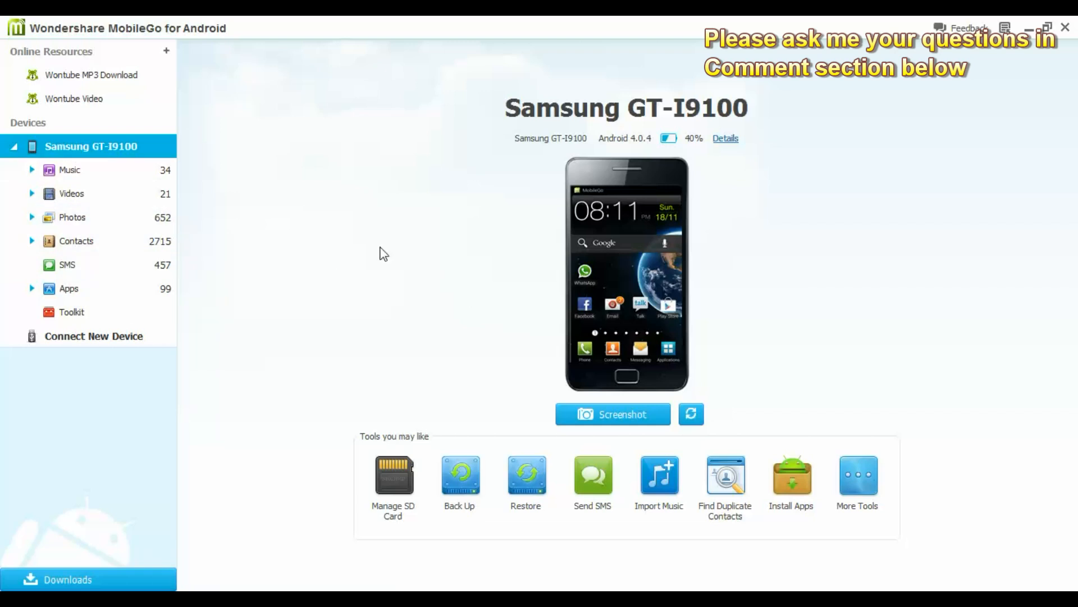
{"action": "mouse_move", "coordinate": [429, 267]}
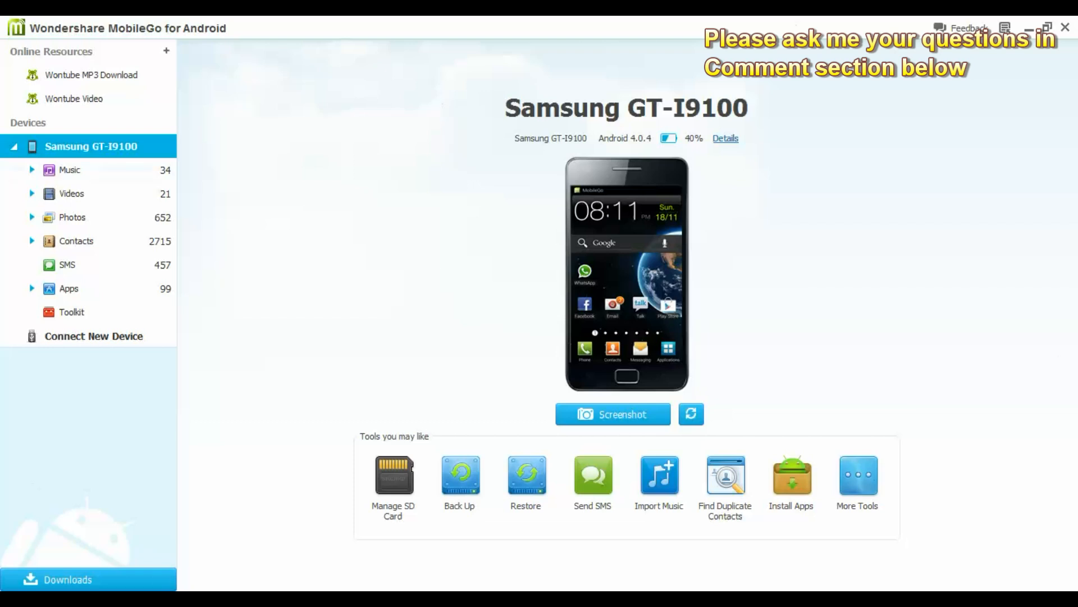
{"action": "mouse_move", "coordinate": [938, 182]}
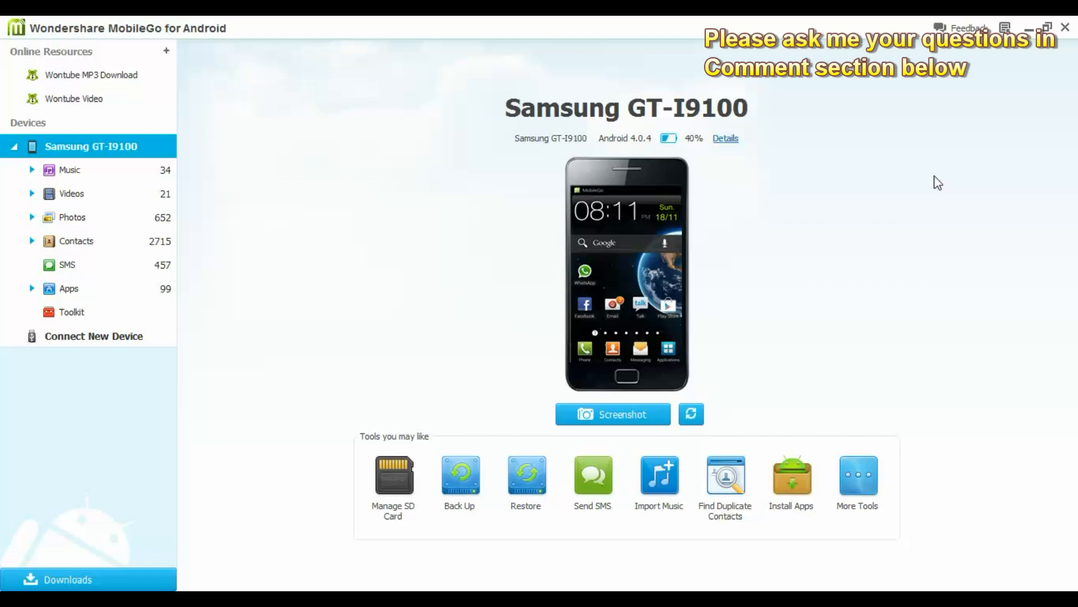
{"action": "mouse_move", "coordinate": [681, 85]}
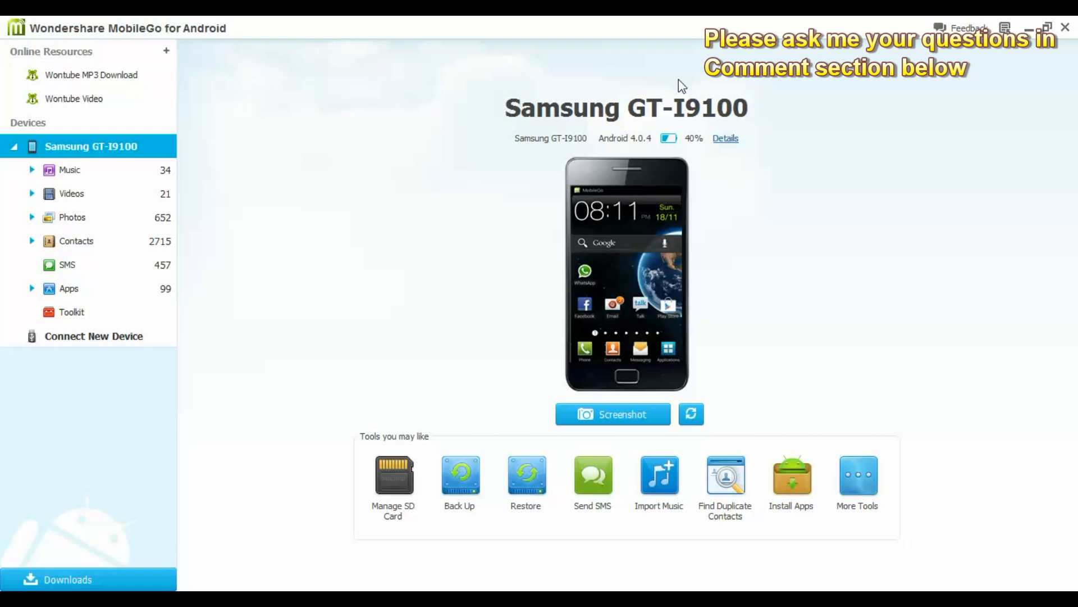
{"action": "mouse_move", "coordinate": [440, 291]}
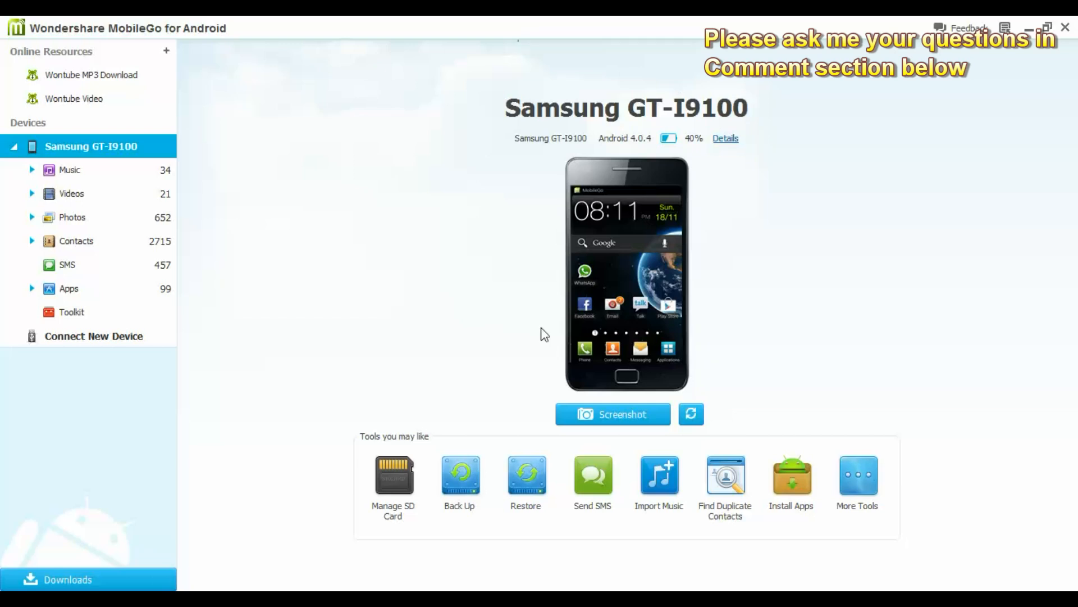
{"action": "mouse_move", "coordinate": [706, 138]}
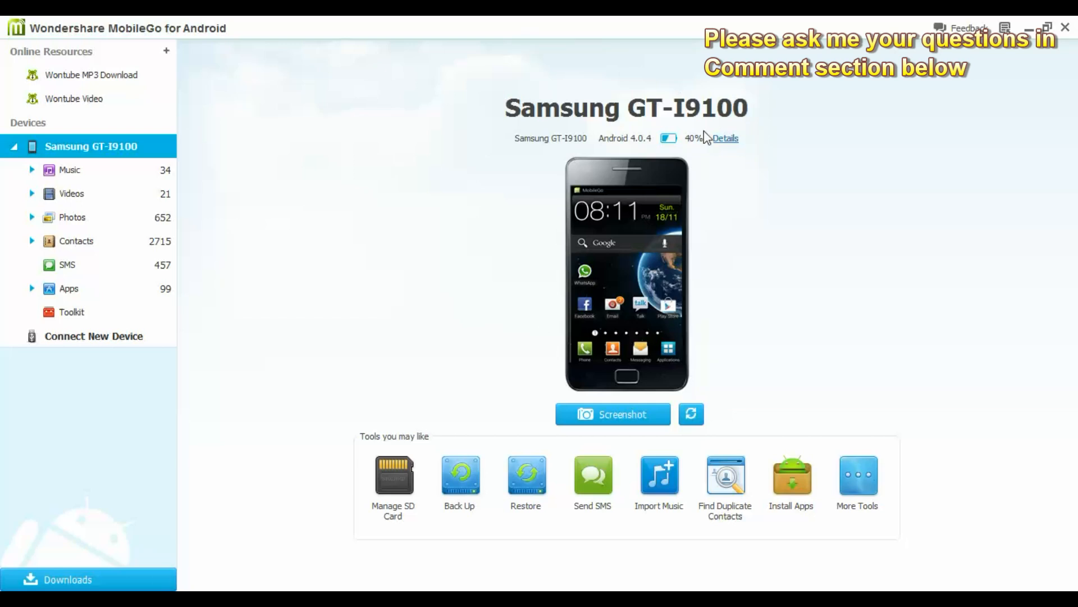
{"action": "mouse_move", "coordinate": [114, 394]}
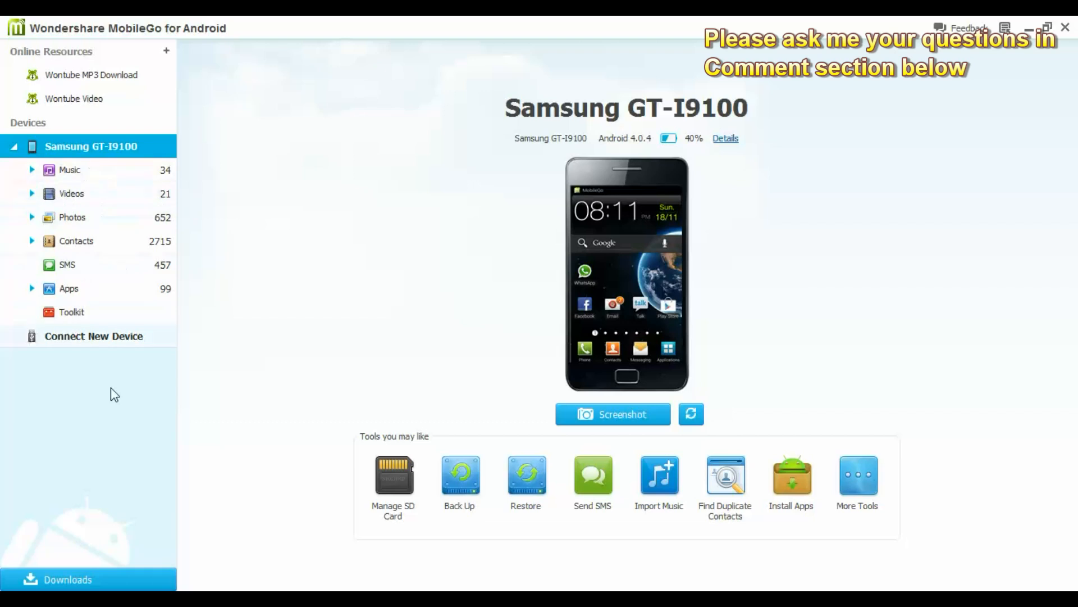
Step: Go from the Music library to the Videos list and refresh it so the 21 thumbnails load
{"action": "left_click", "coordinate": [68, 170]}
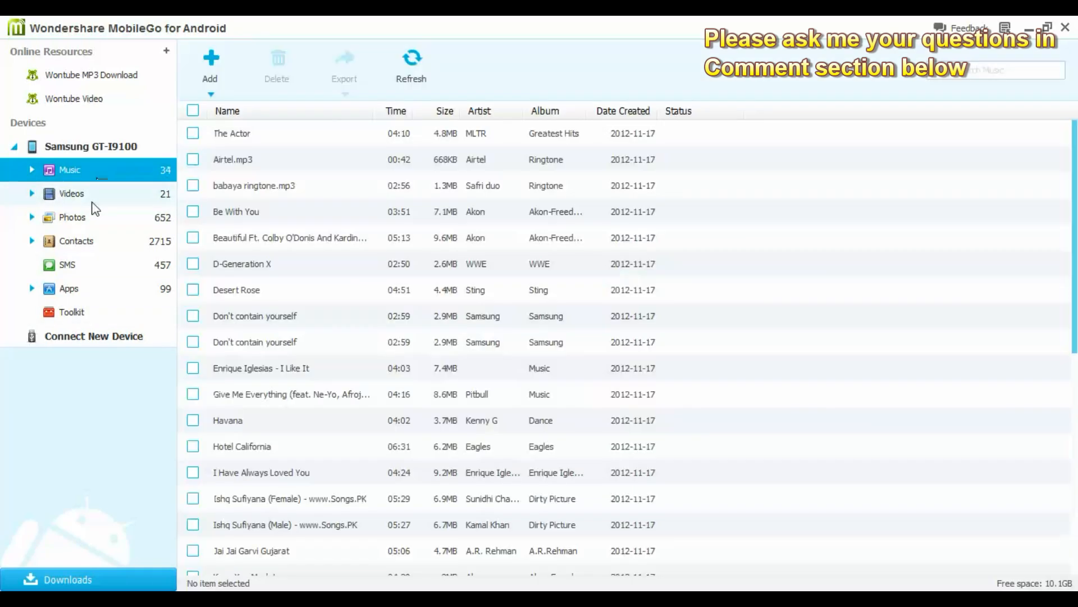
{"action": "left_click", "coordinate": [72, 193]}
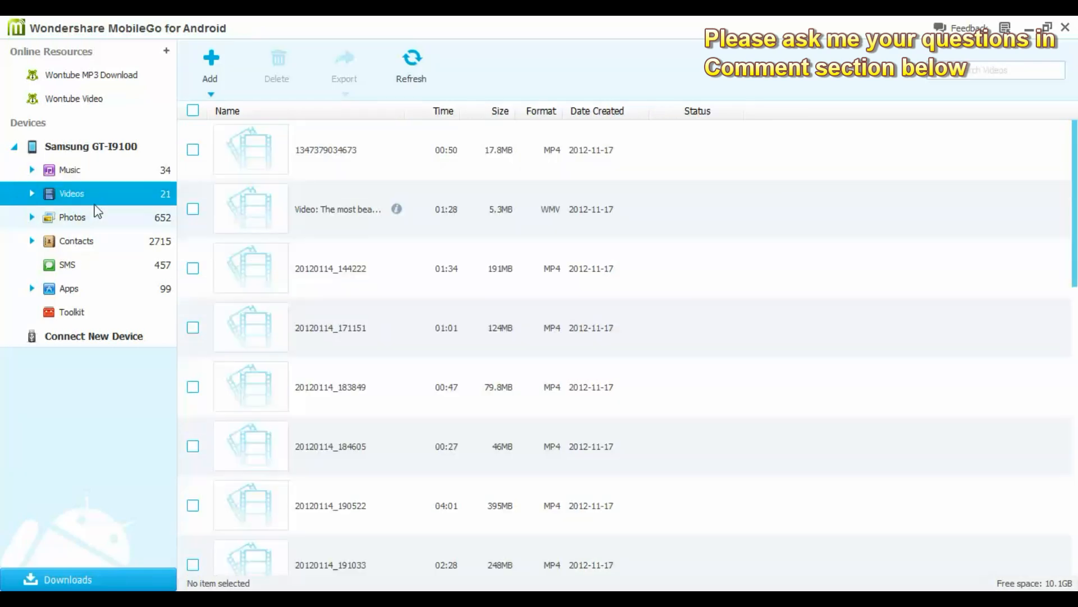
{"action": "left_click", "coordinate": [411, 65]}
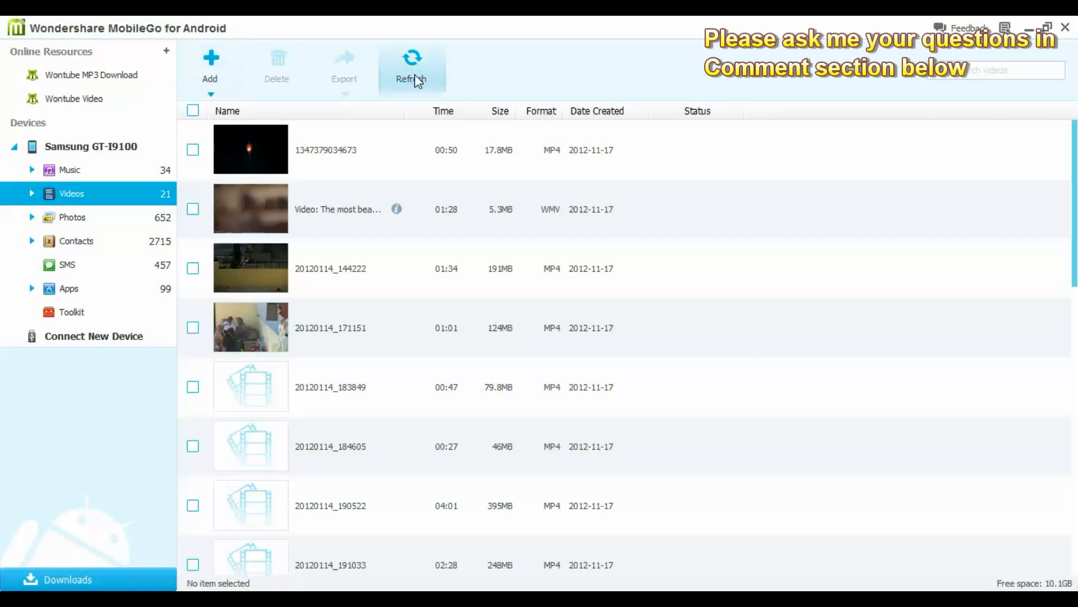
Step: Select all 21 videos (1.6 GB) and start exporting them to the My Videos folder
{"action": "left_click", "coordinate": [193, 111]}
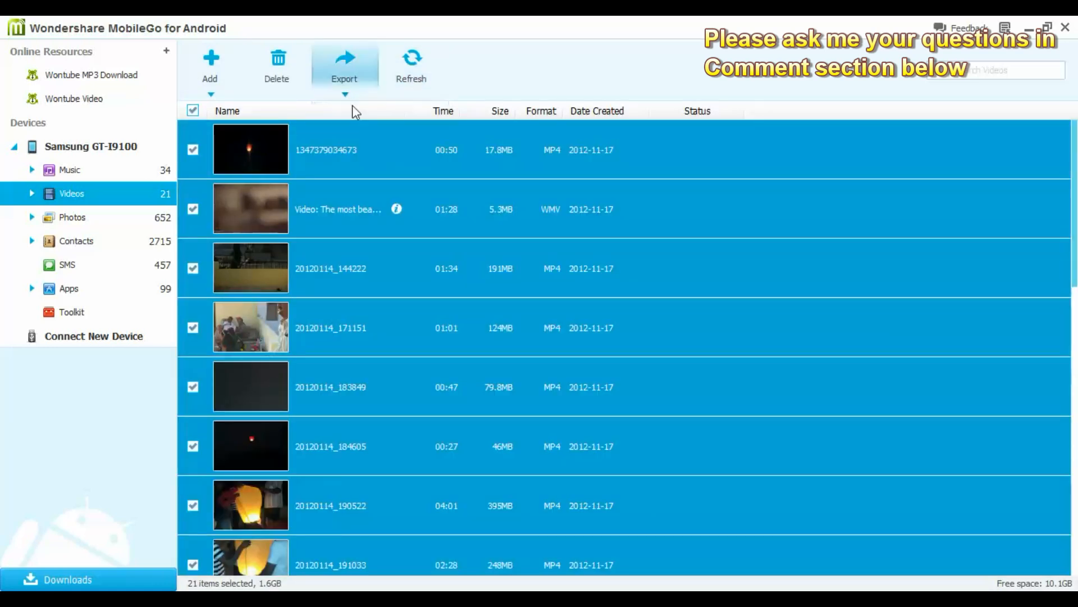
{"action": "left_click", "coordinate": [344, 65]}
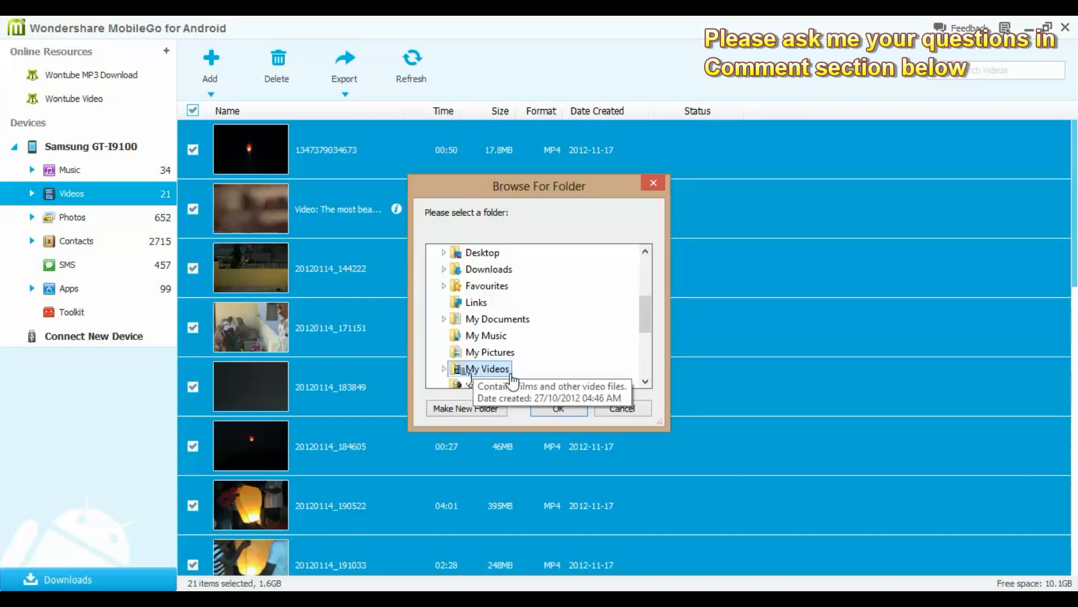
{"action": "mouse_move", "coordinate": [498, 318]}
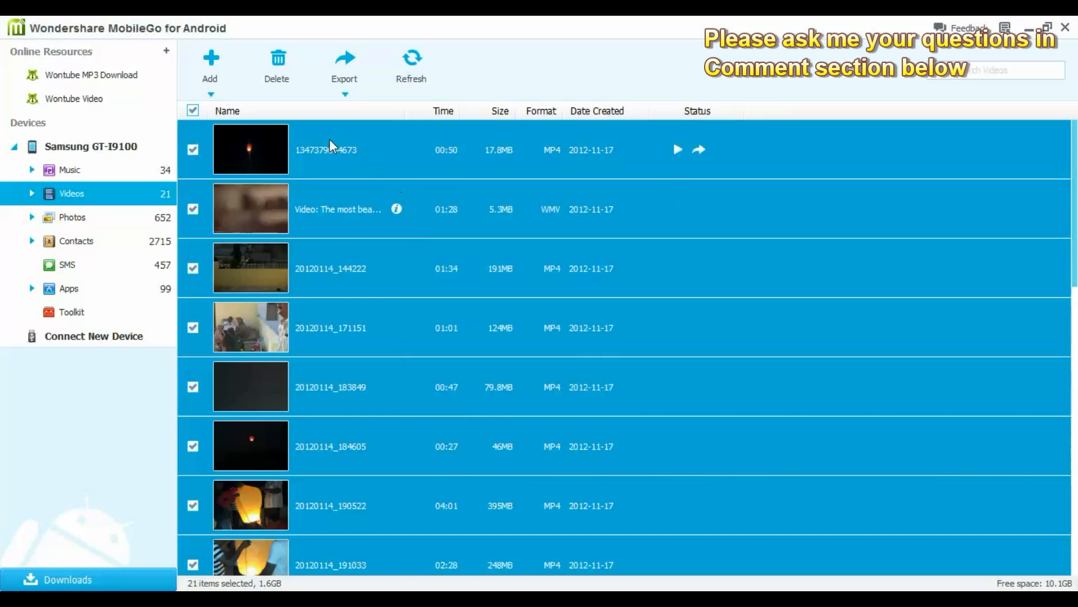
{"action": "mouse_move", "coordinate": [76, 173]}
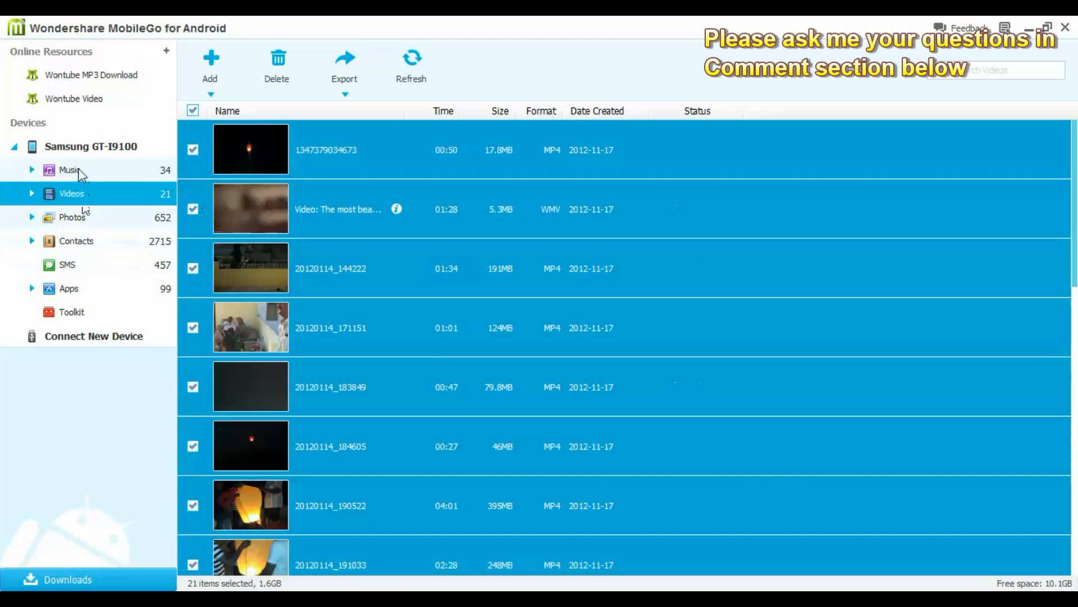
Step: Browse the phone's Photos, Contacts, SMS and Apps sections in turn
{"action": "left_click", "coordinate": [72, 217]}
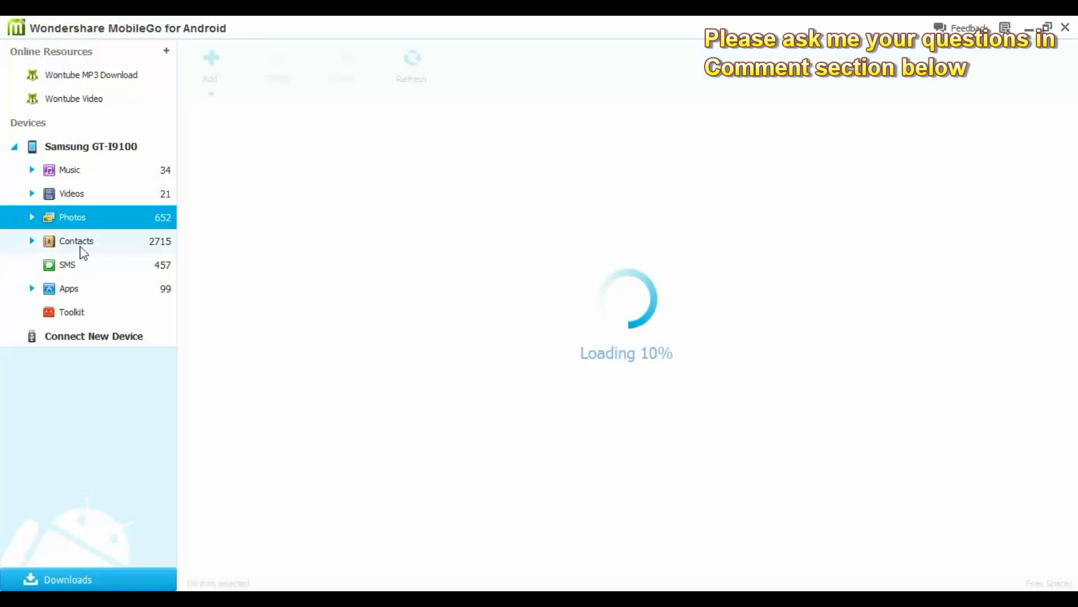
{"action": "left_click", "coordinate": [77, 240]}
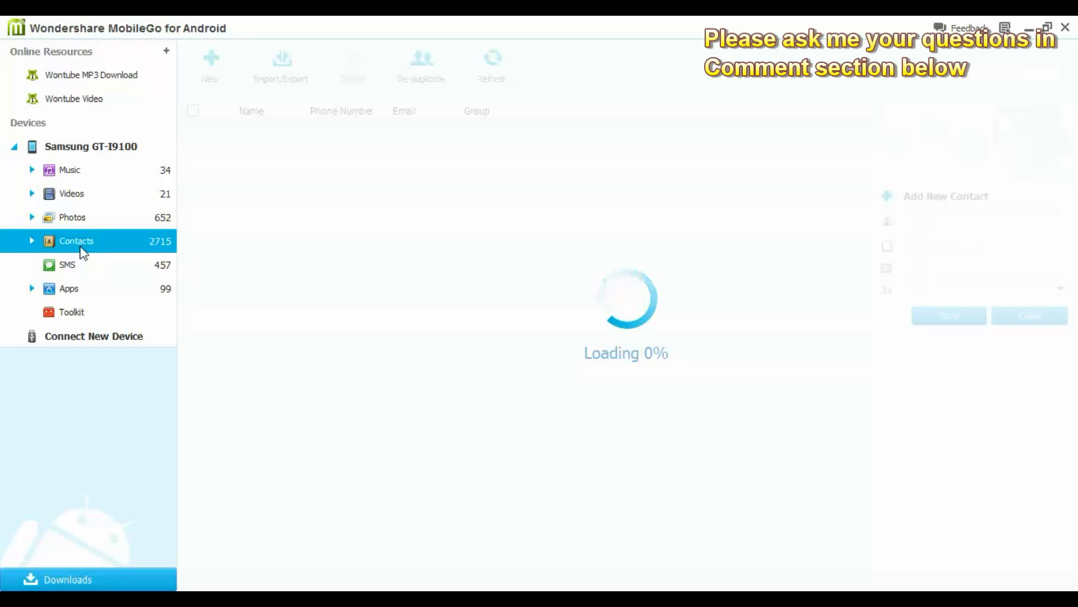
{"action": "mouse_move", "coordinate": [84, 267]}
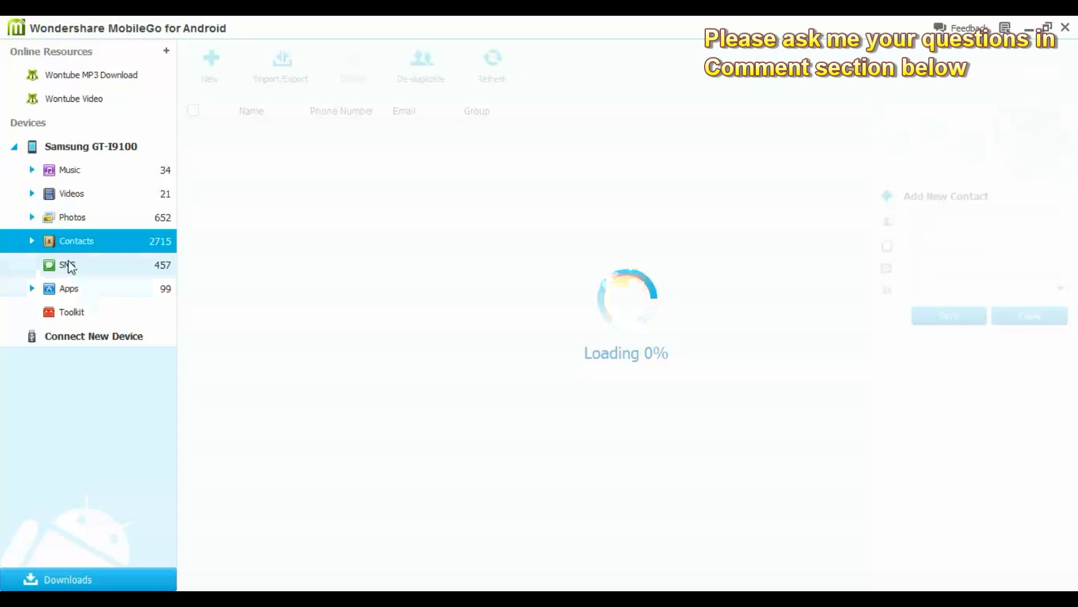
{"action": "left_click", "coordinate": [66, 265]}
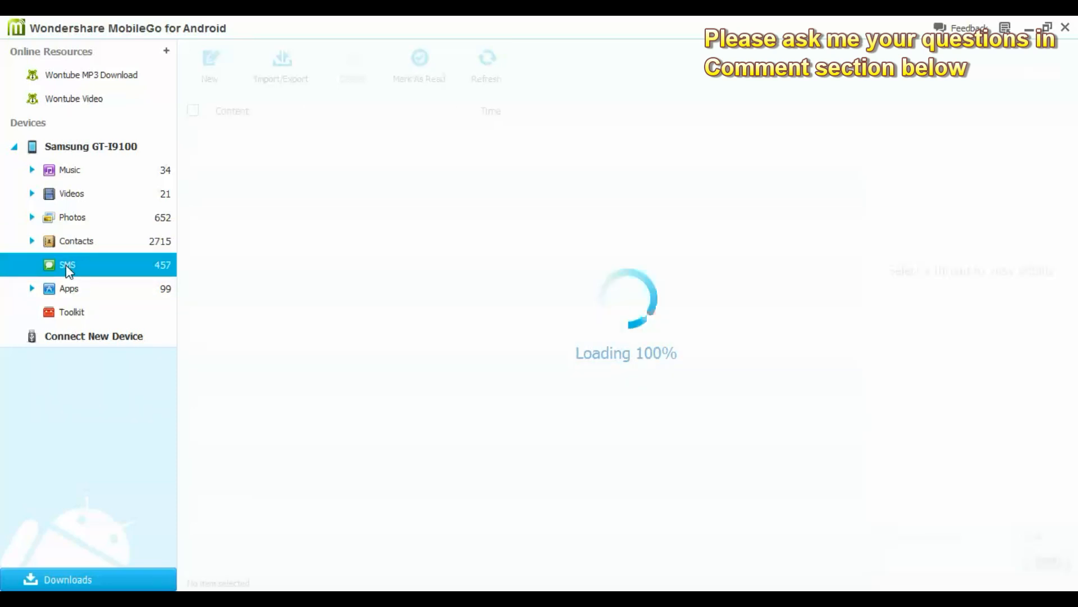
{"action": "left_click", "coordinate": [69, 289]}
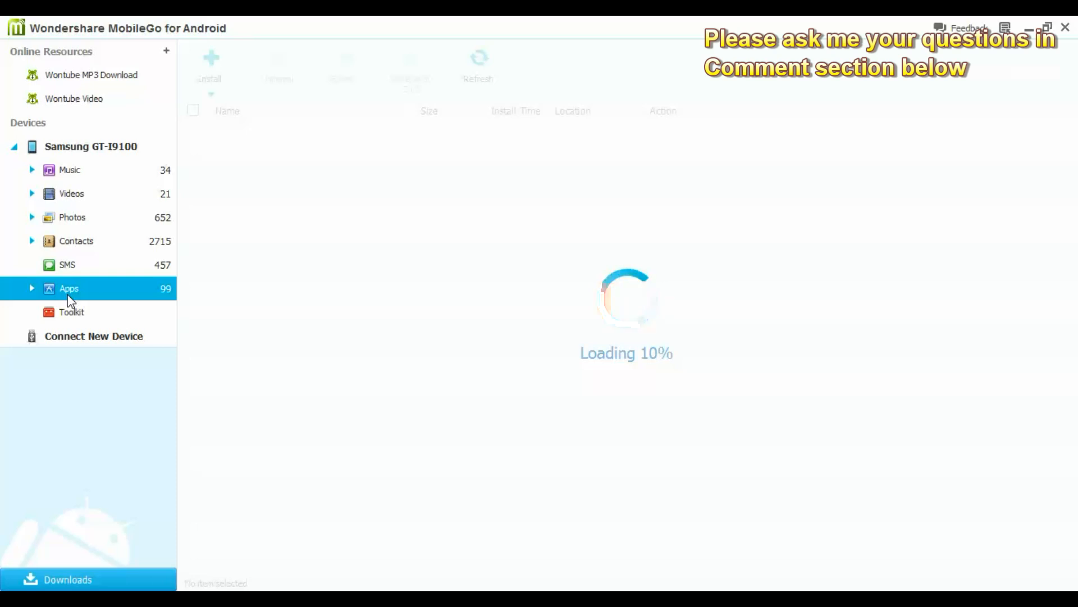
{"action": "mouse_move", "coordinate": [240, 213]}
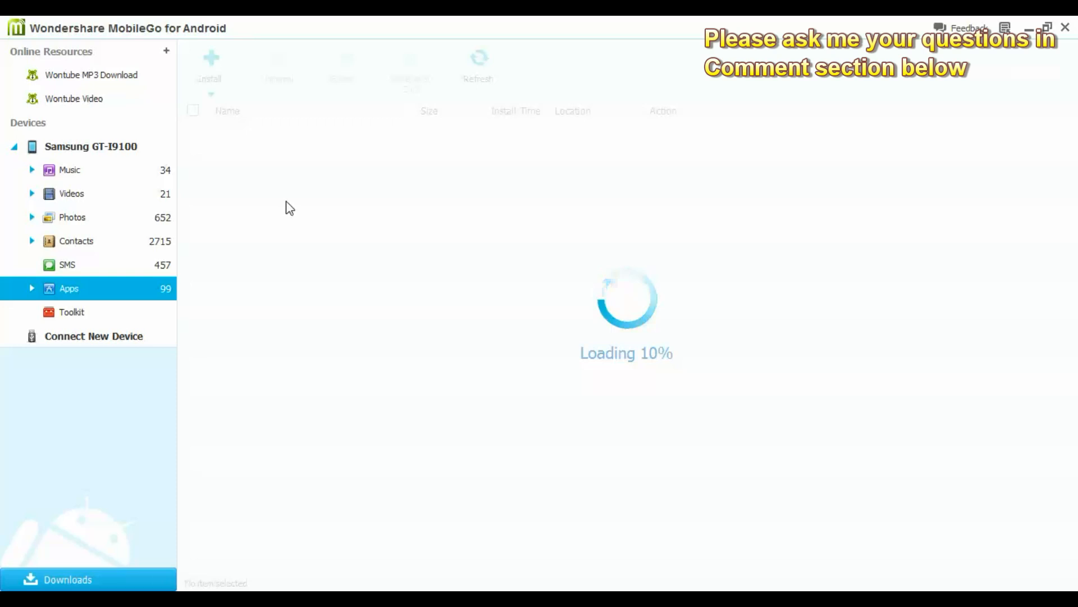
Step: Expand and collapse the contact groups, revisit SMS, then go to the Toolkit of device tools
{"action": "left_click", "coordinate": [31, 240]}
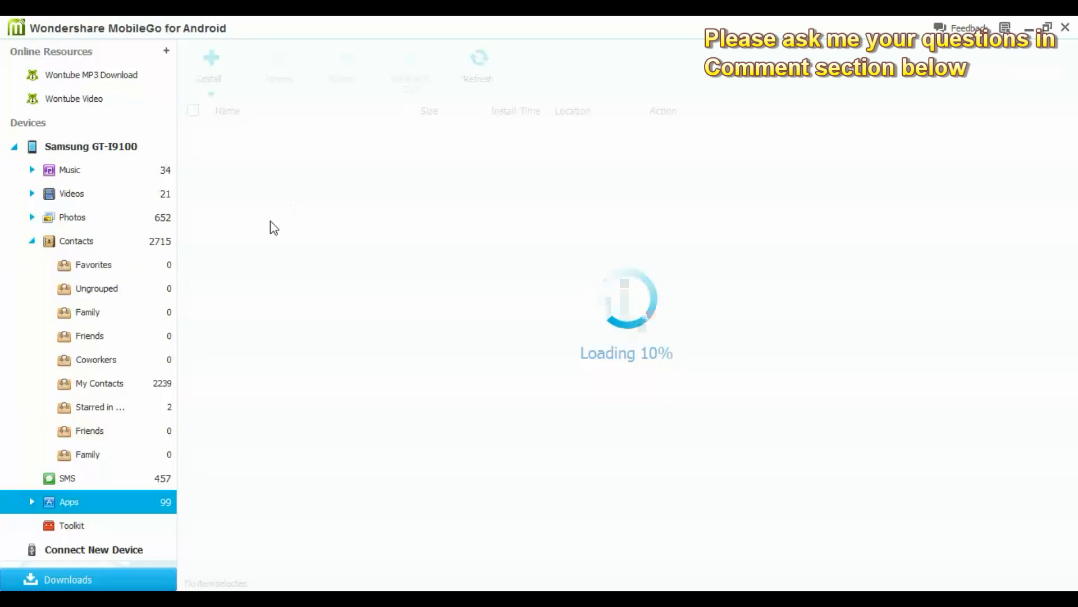
{"action": "left_click", "coordinate": [32, 241]}
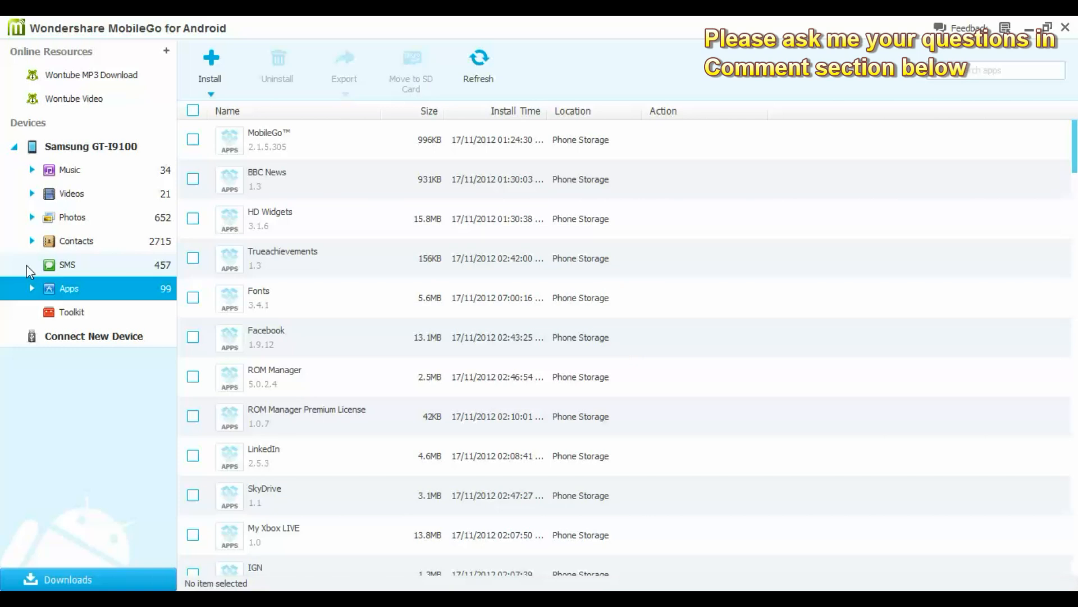
{"action": "mouse_move", "coordinate": [103, 292]}
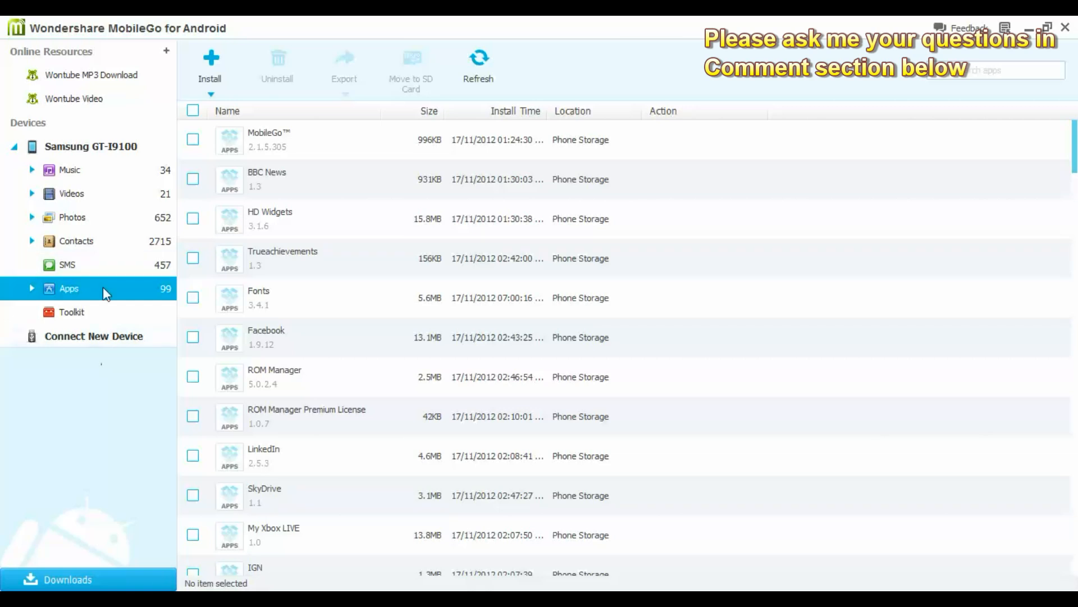
{"action": "mouse_move", "coordinate": [120, 295]}
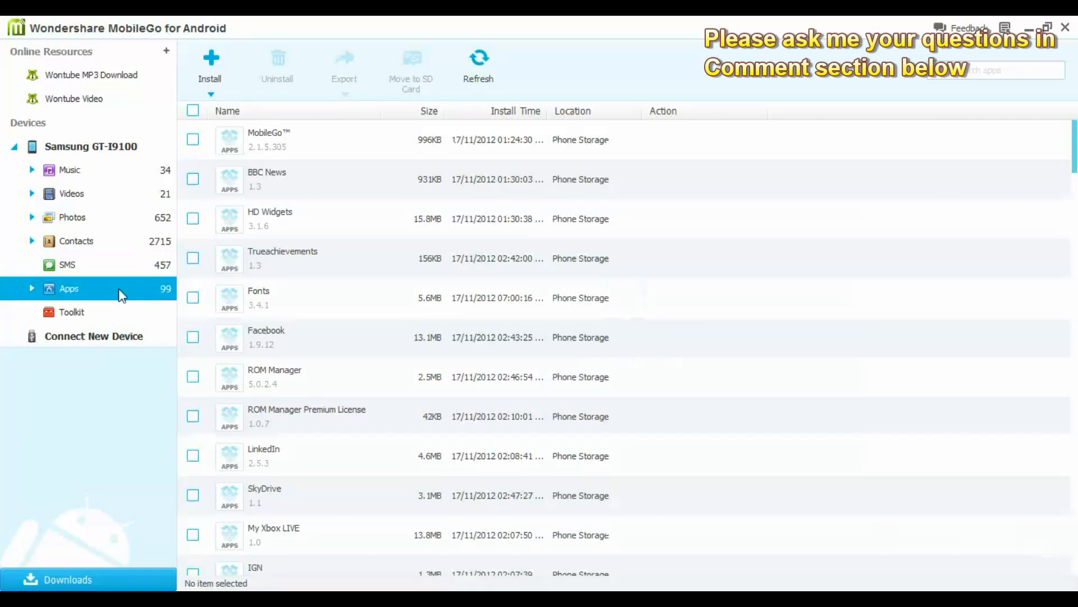
{"action": "left_click", "coordinate": [66, 264]}
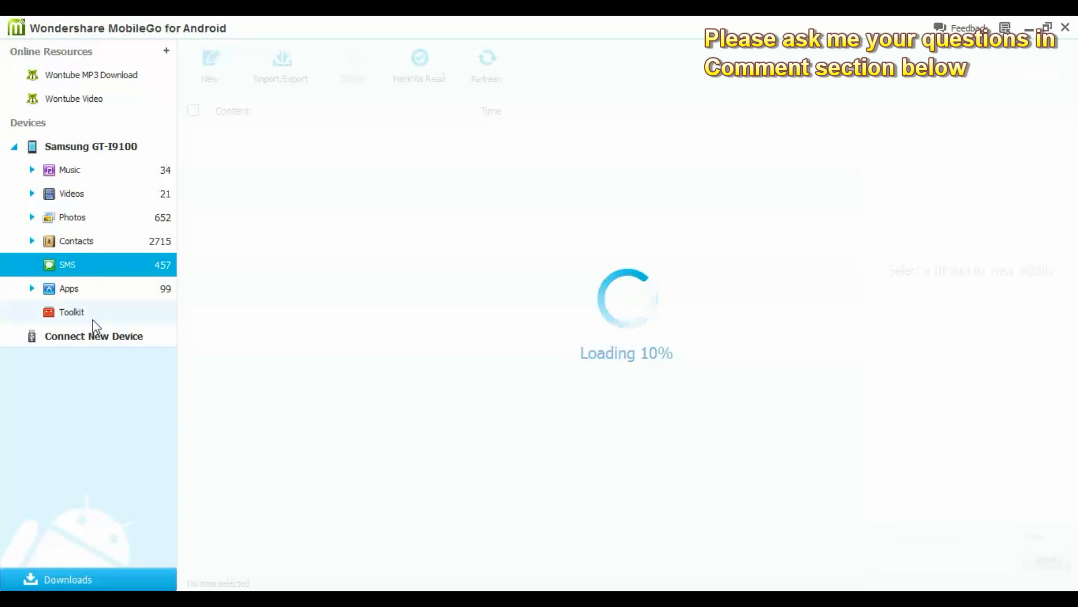
{"action": "left_click", "coordinate": [72, 312]}
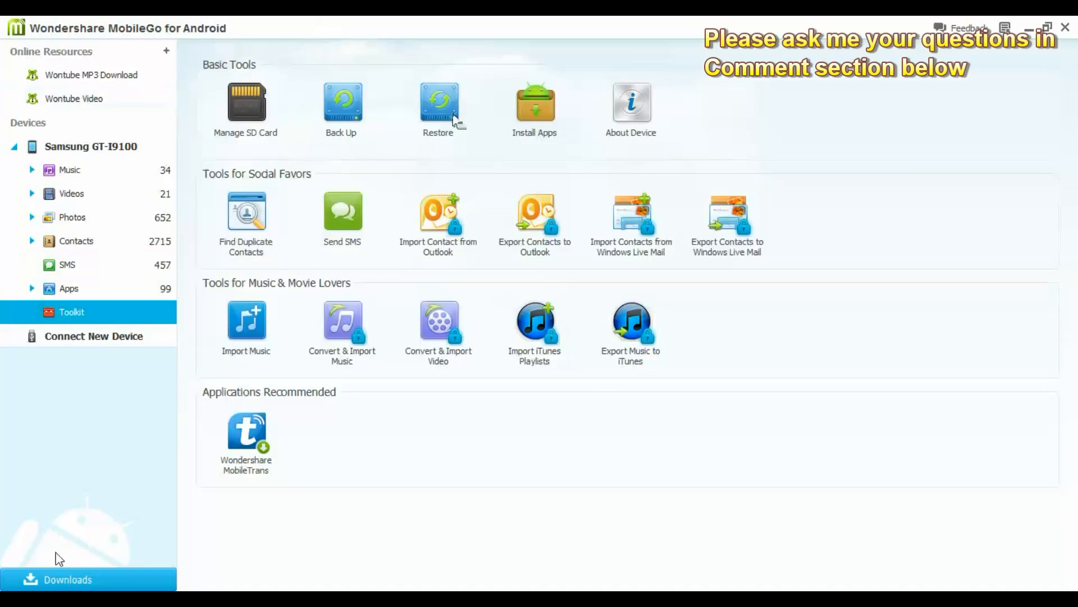
{"action": "mouse_move", "coordinate": [324, 519]}
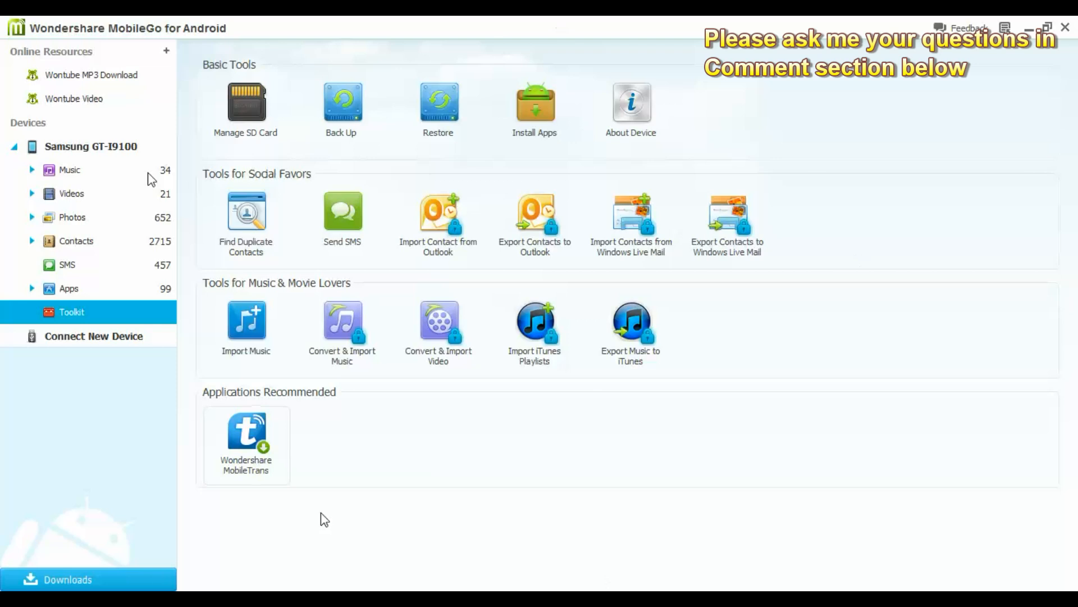
{"action": "mouse_move", "coordinate": [727, 224]}
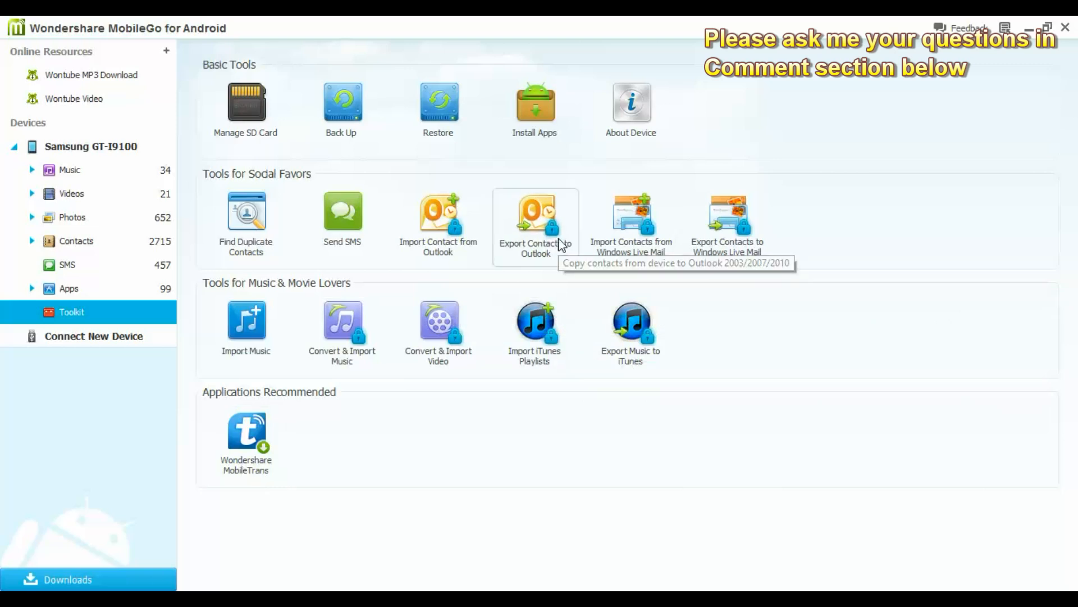
{"action": "left_click", "coordinate": [534, 217]}
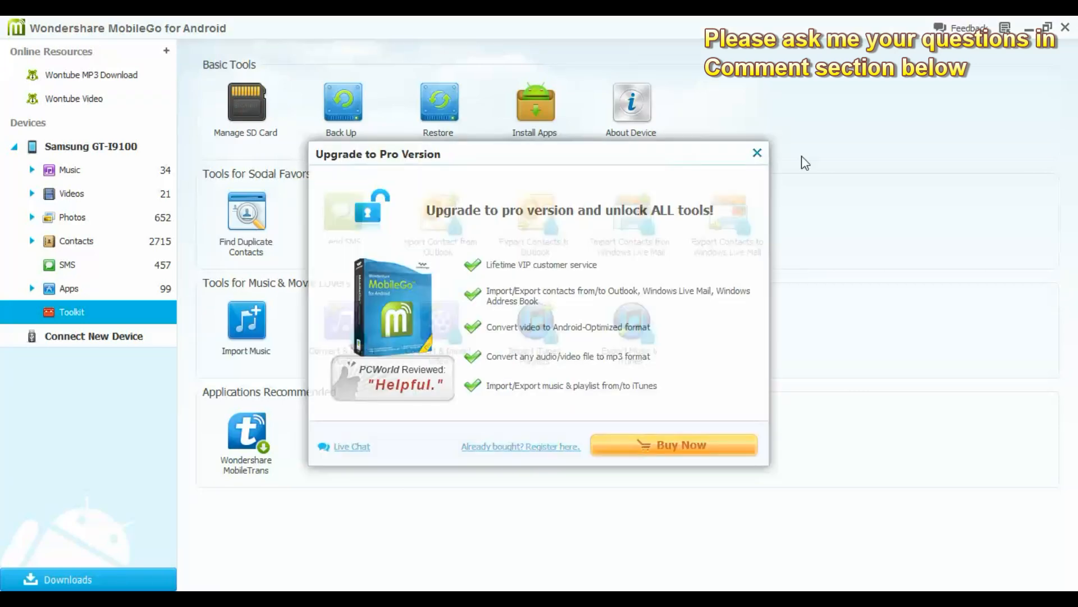
{"action": "left_click", "coordinate": [756, 153]}
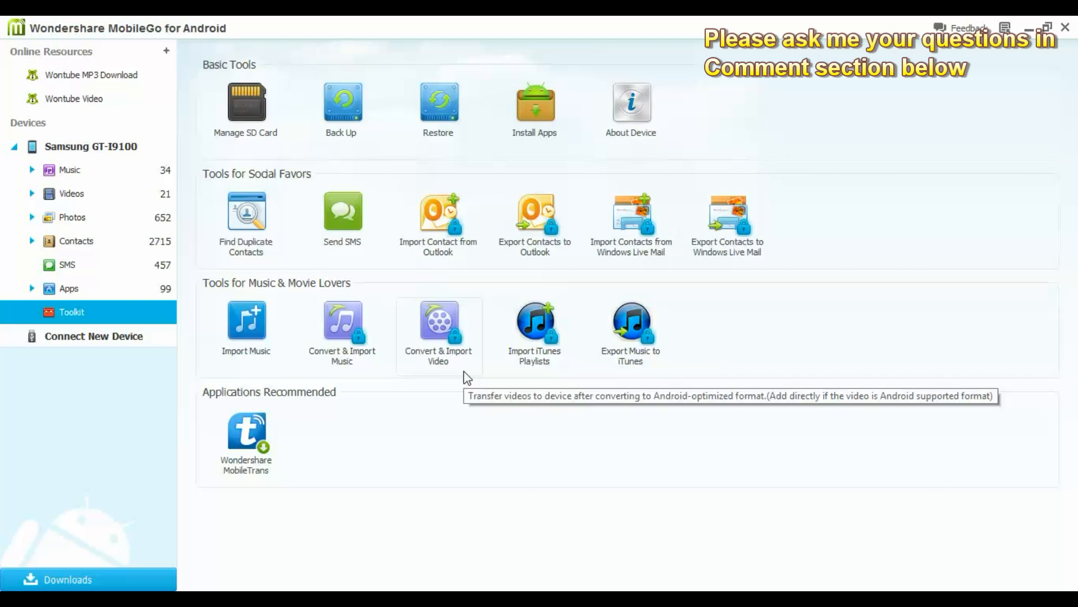
{"action": "mouse_move", "coordinate": [506, 277]}
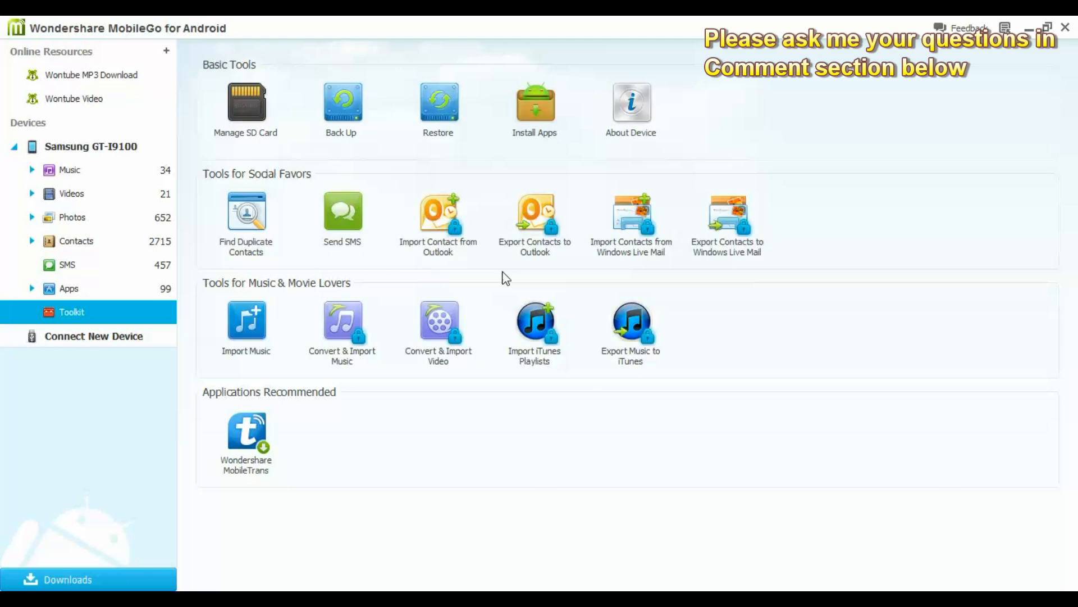
{"action": "mouse_move", "coordinate": [473, 23]}
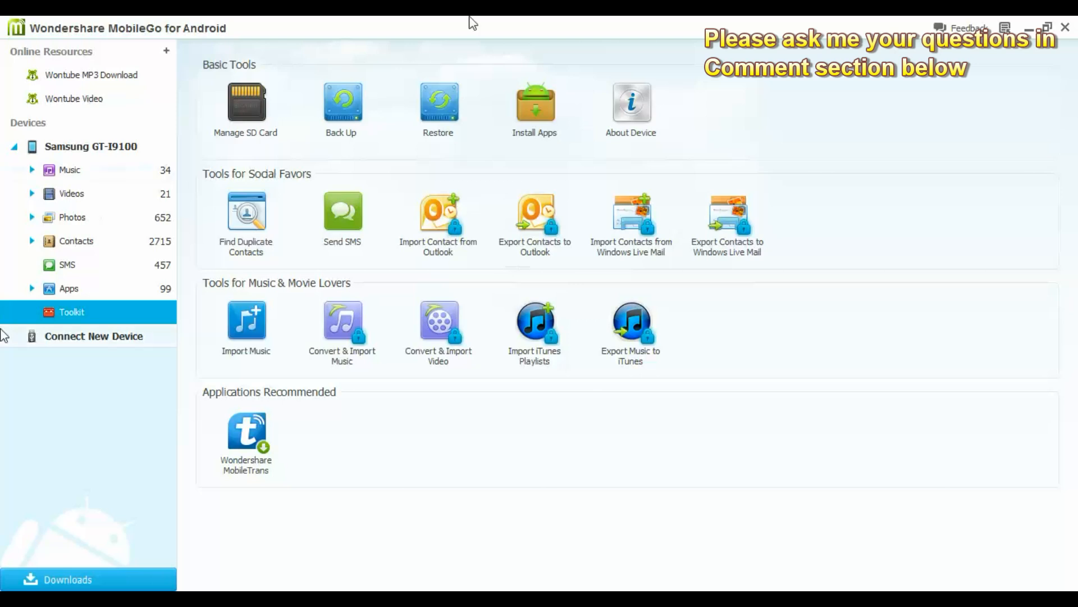
{"action": "mouse_move", "coordinate": [358, 329]}
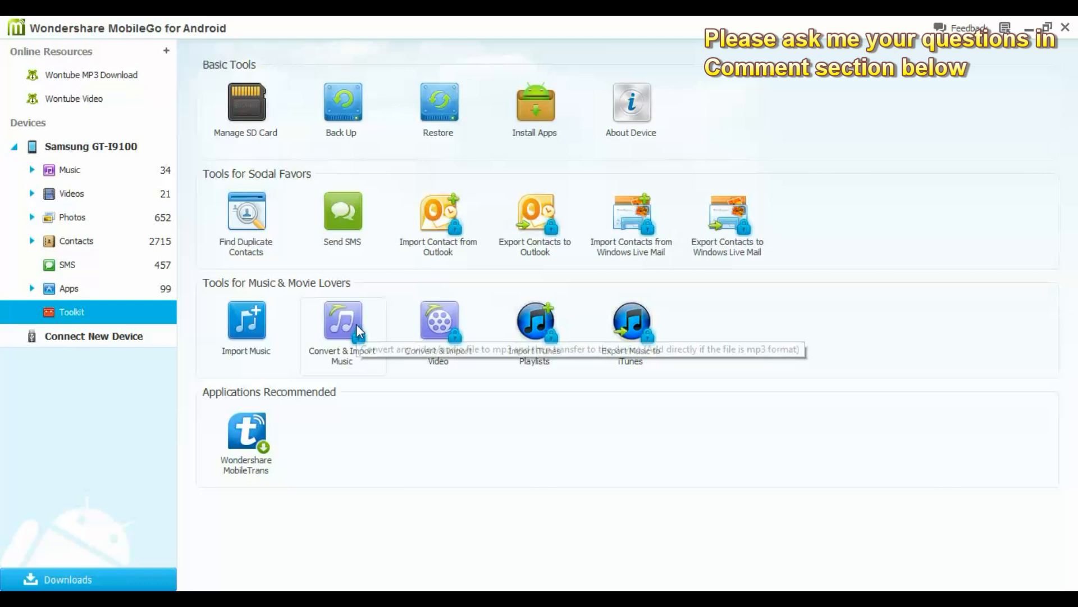
Step: From the phone's overview start a backup with every content type included
{"action": "left_click", "coordinate": [90, 146]}
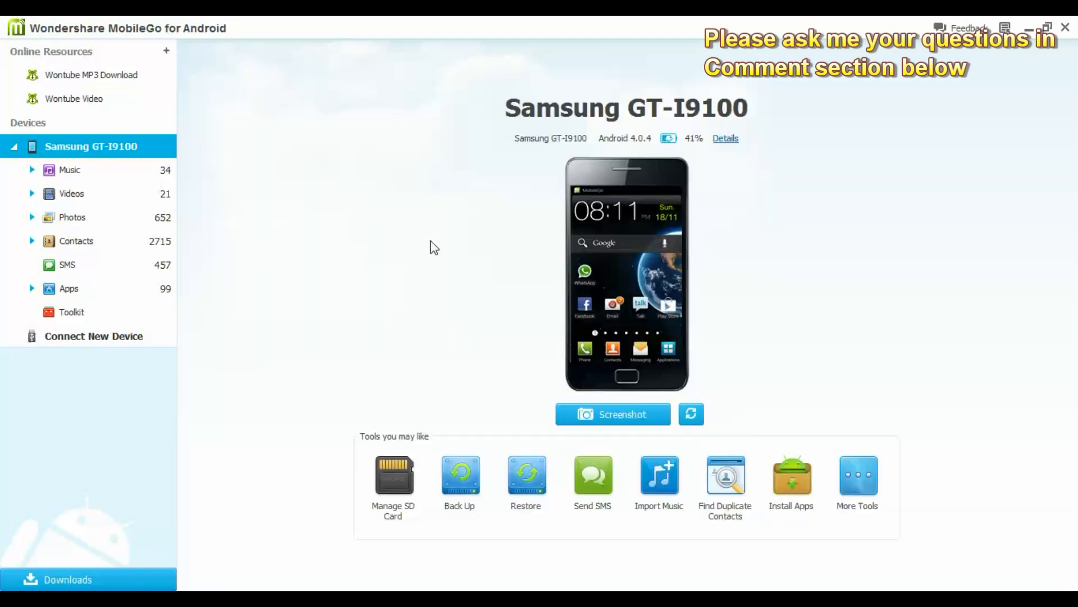
{"action": "mouse_move", "coordinate": [459, 474]}
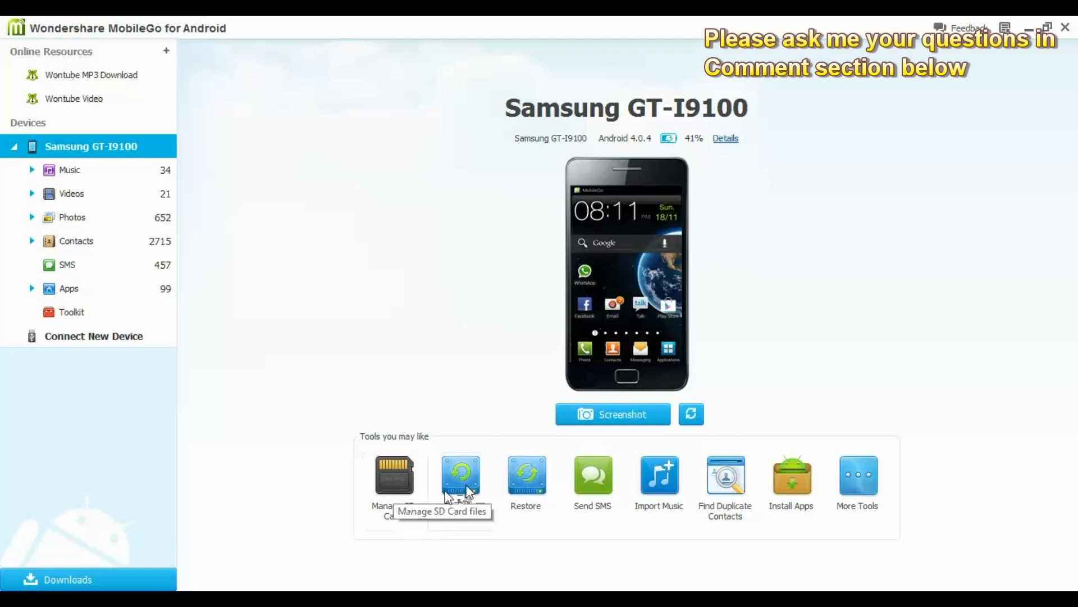
{"action": "left_click", "coordinate": [460, 474]}
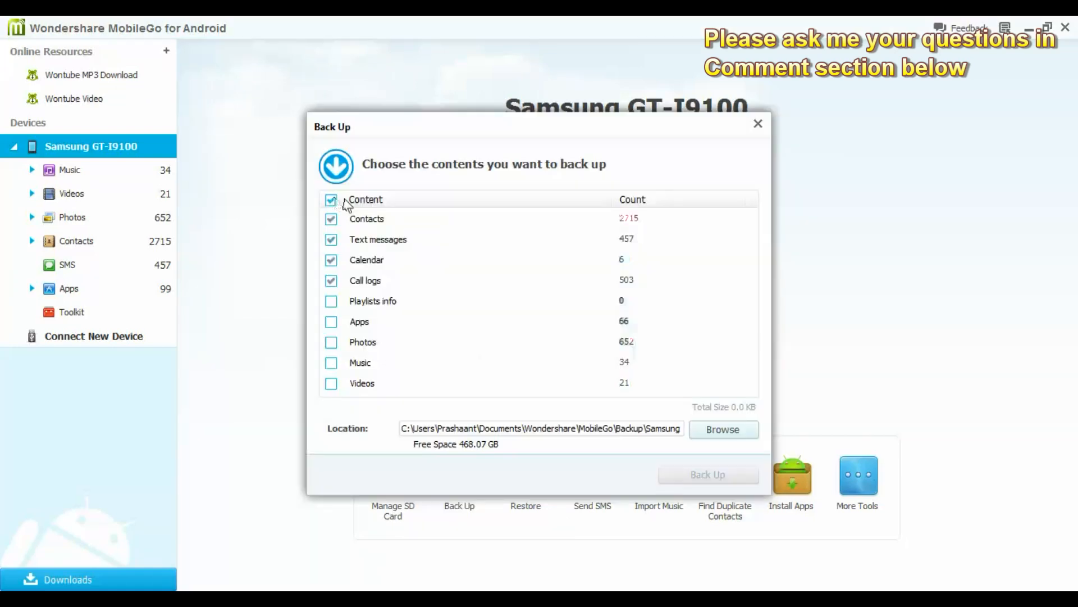
{"action": "left_click", "coordinate": [330, 200]}
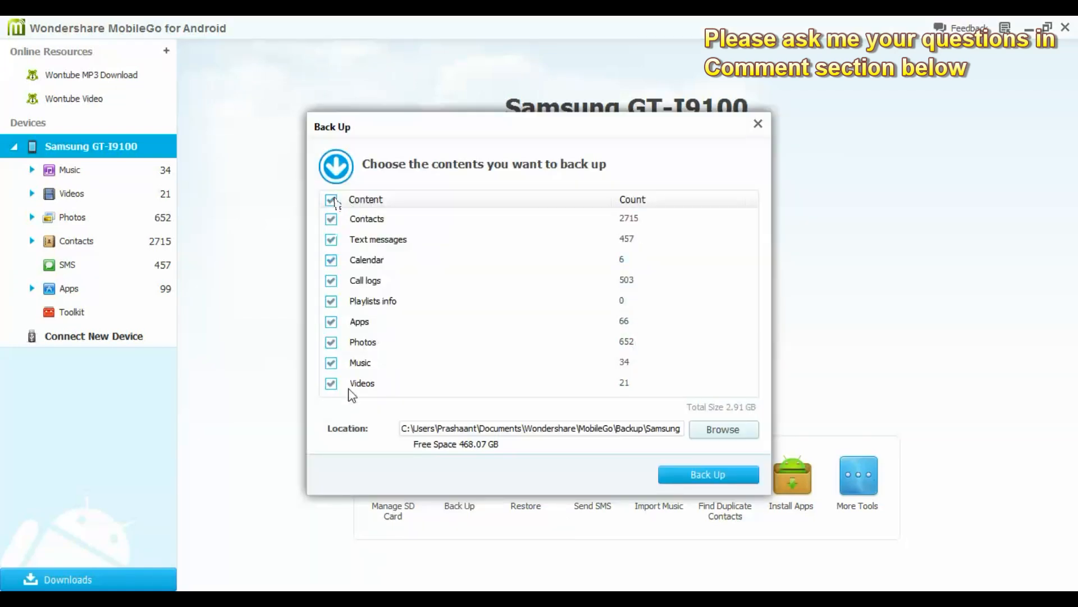
{"action": "mouse_move", "coordinate": [357, 227]}
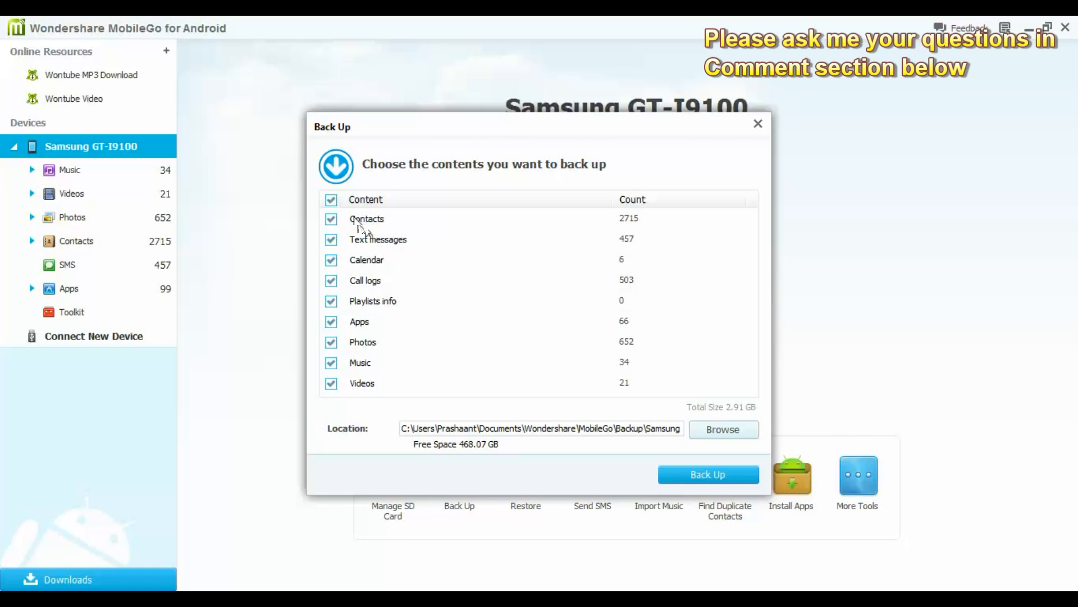
{"action": "mouse_move", "coordinate": [393, 234]}
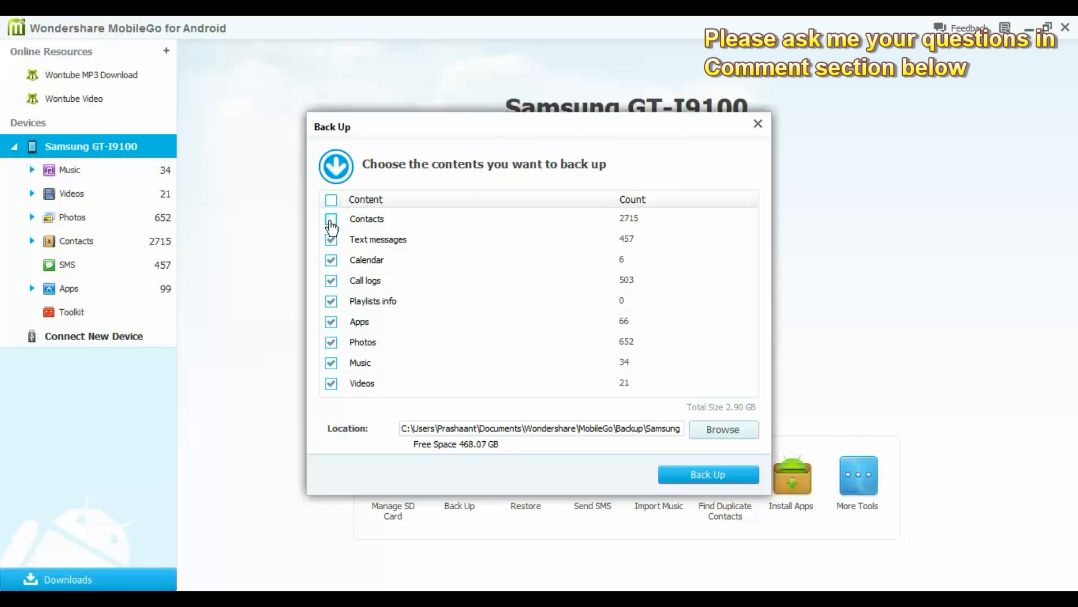
Step: Leave Contacts out and back up text messages, calendar, call logs and apps to the computer
{"action": "left_click", "coordinate": [330, 219]}
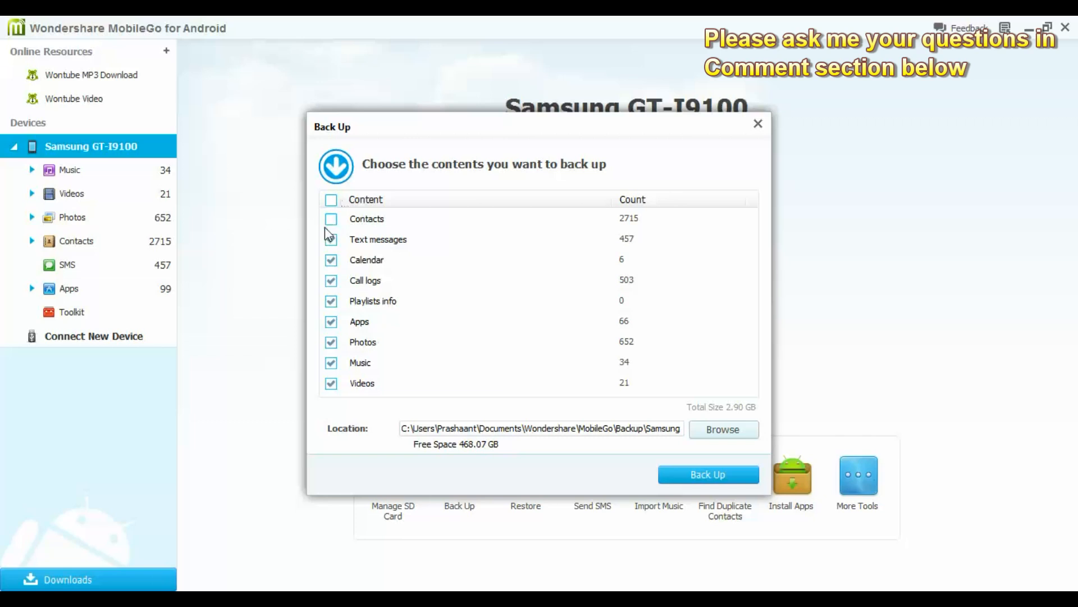
{"action": "left_click", "coordinate": [330, 238]}
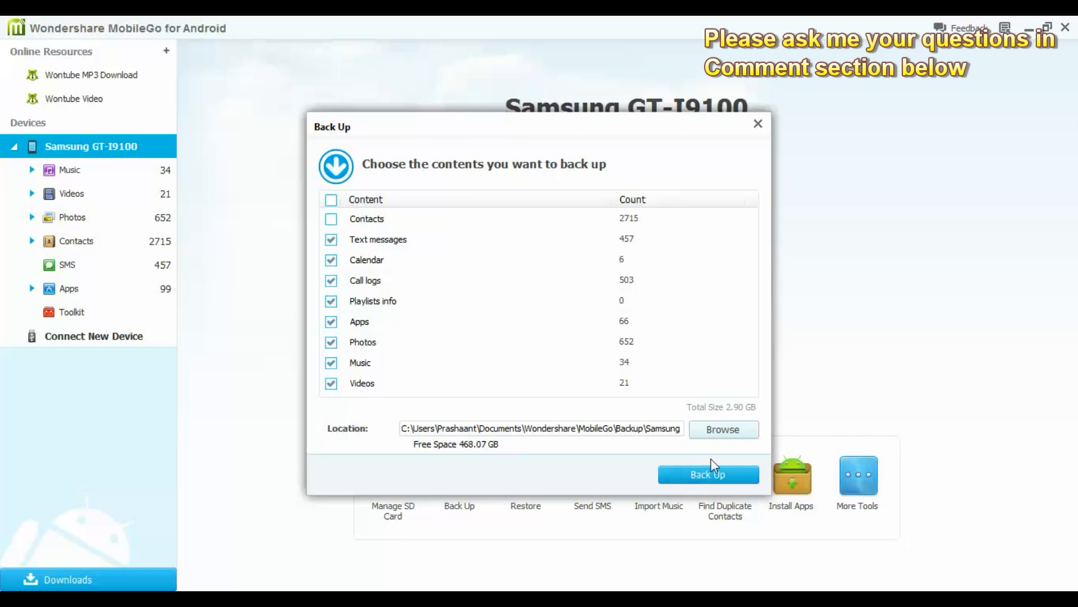
{"action": "left_click", "coordinate": [541, 428]}
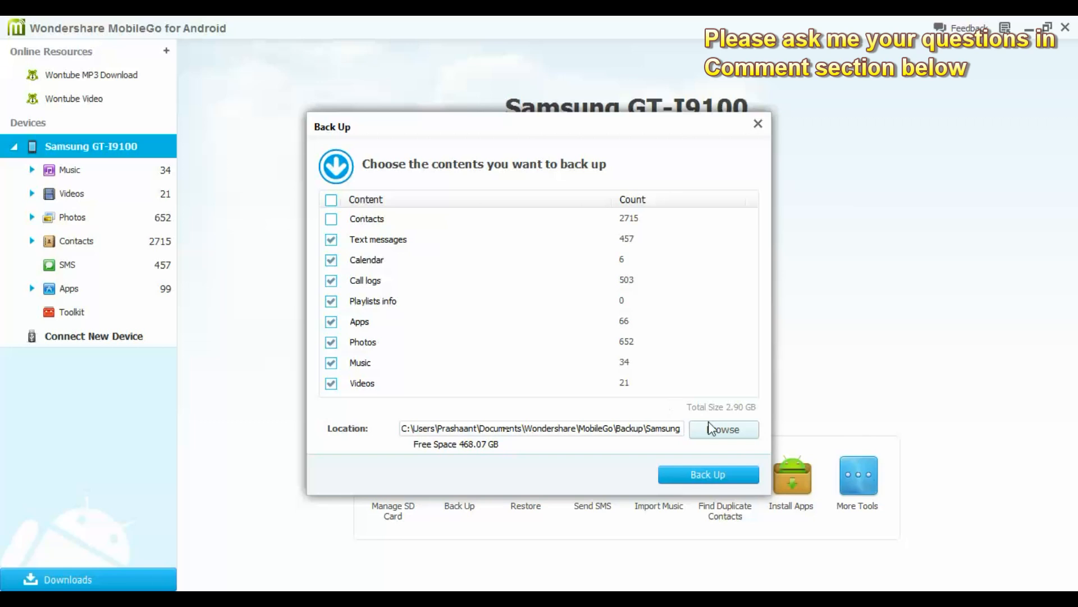
{"action": "left_click", "coordinate": [707, 474]}
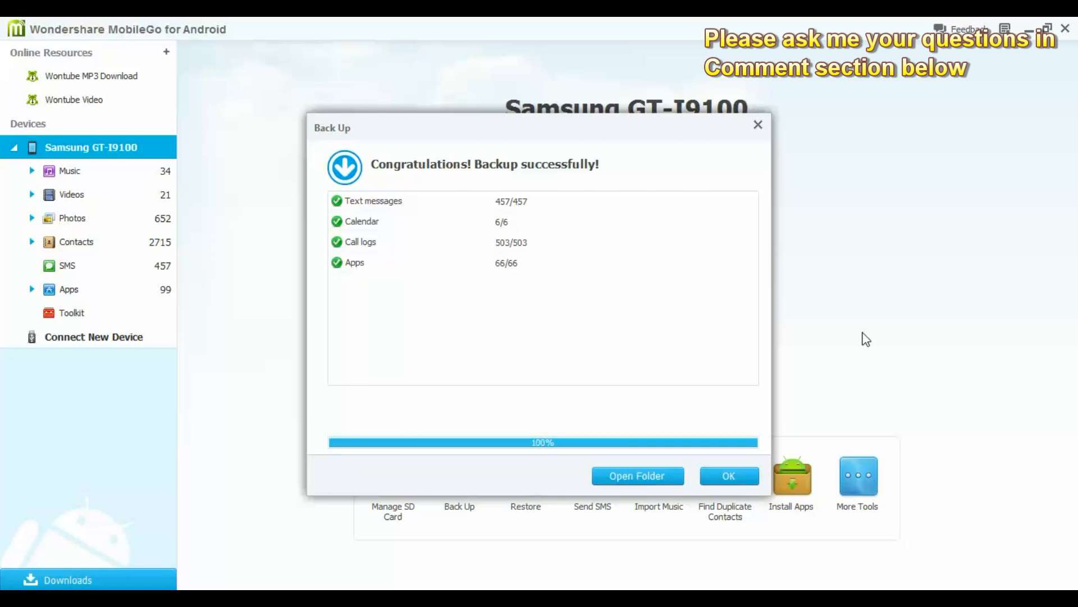
{"action": "mouse_move", "coordinate": [618, 383]}
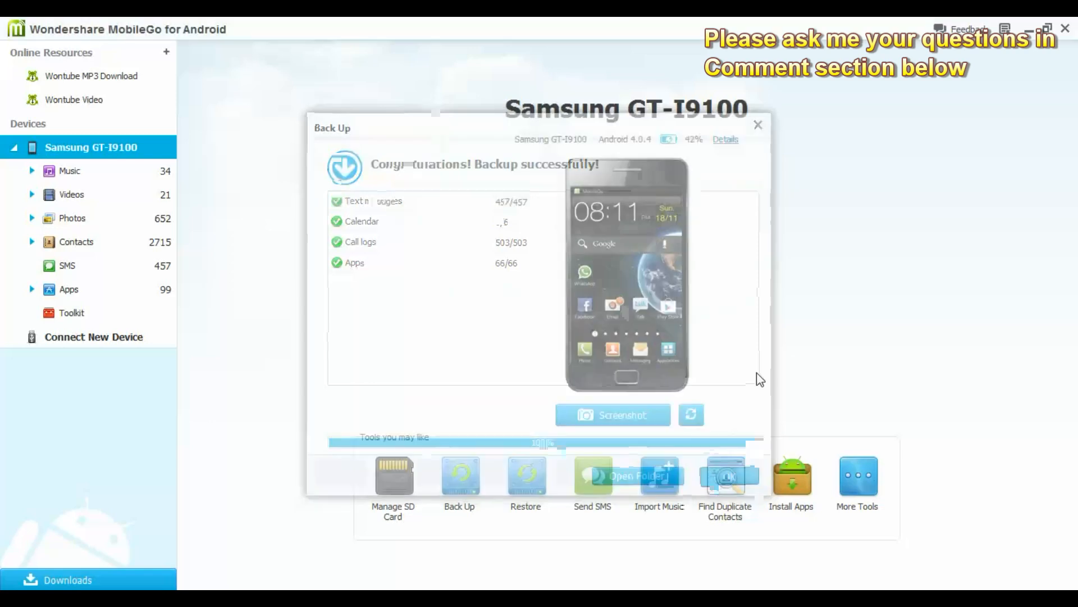
{"action": "left_click", "coordinate": [759, 125]}
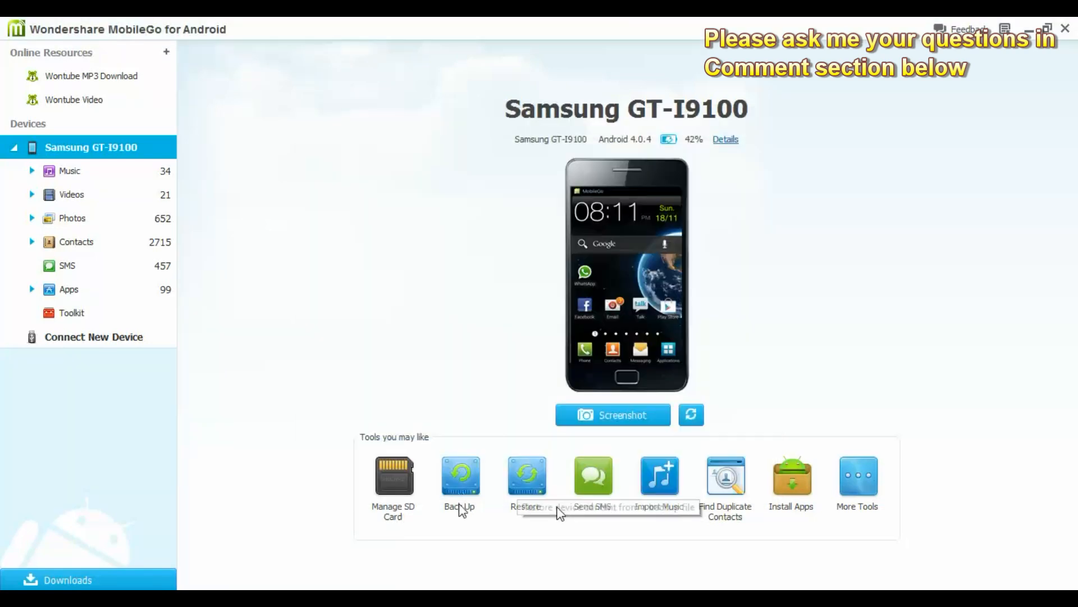
{"action": "mouse_move", "coordinate": [482, 373]}
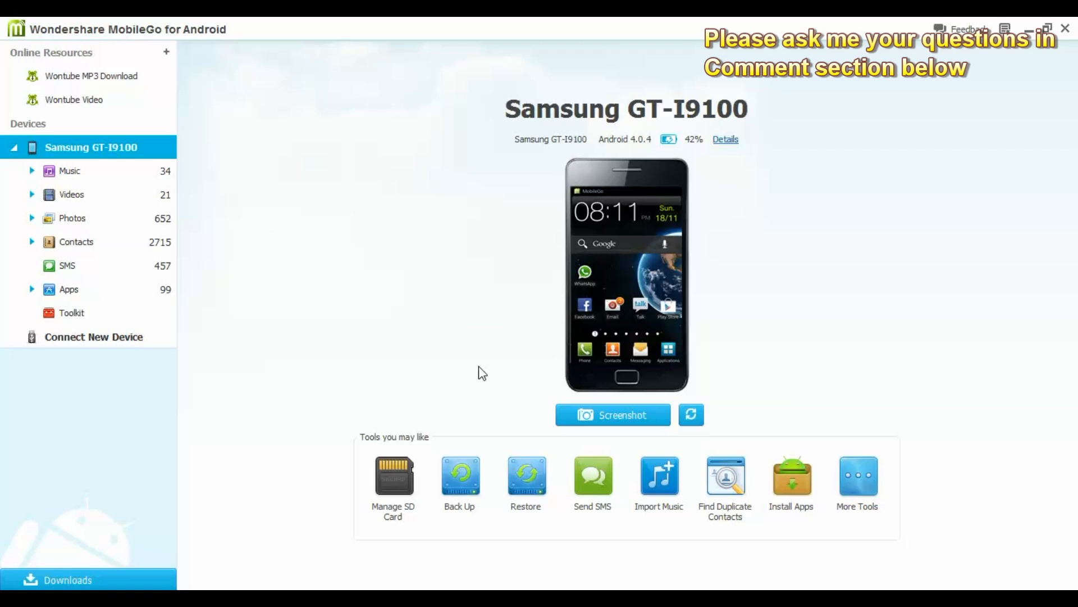
{"action": "left_click", "coordinate": [526, 475]}
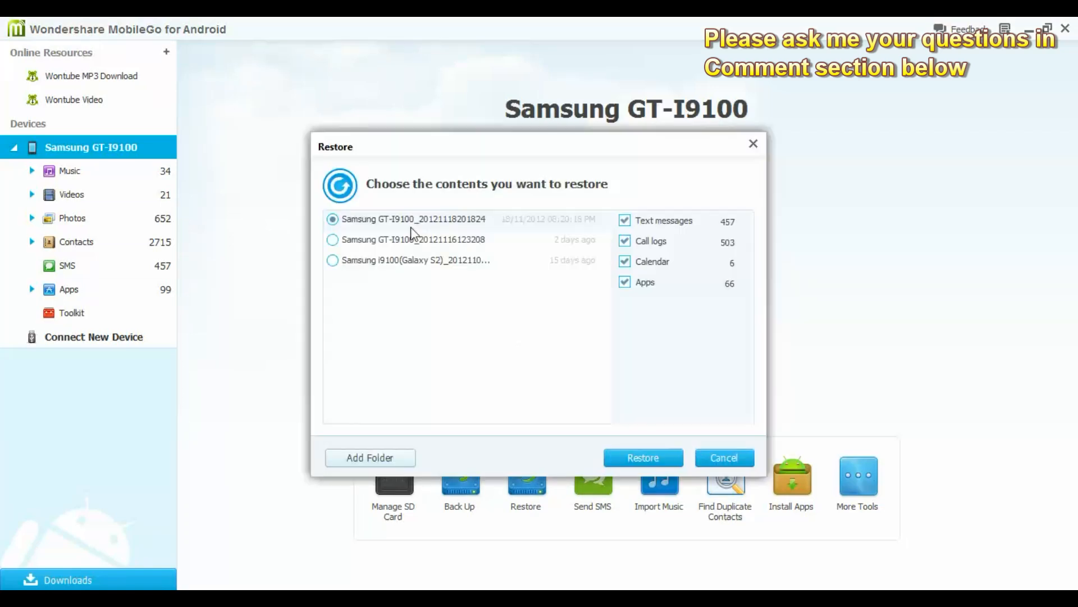
{"action": "mouse_move", "coordinate": [419, 240]}
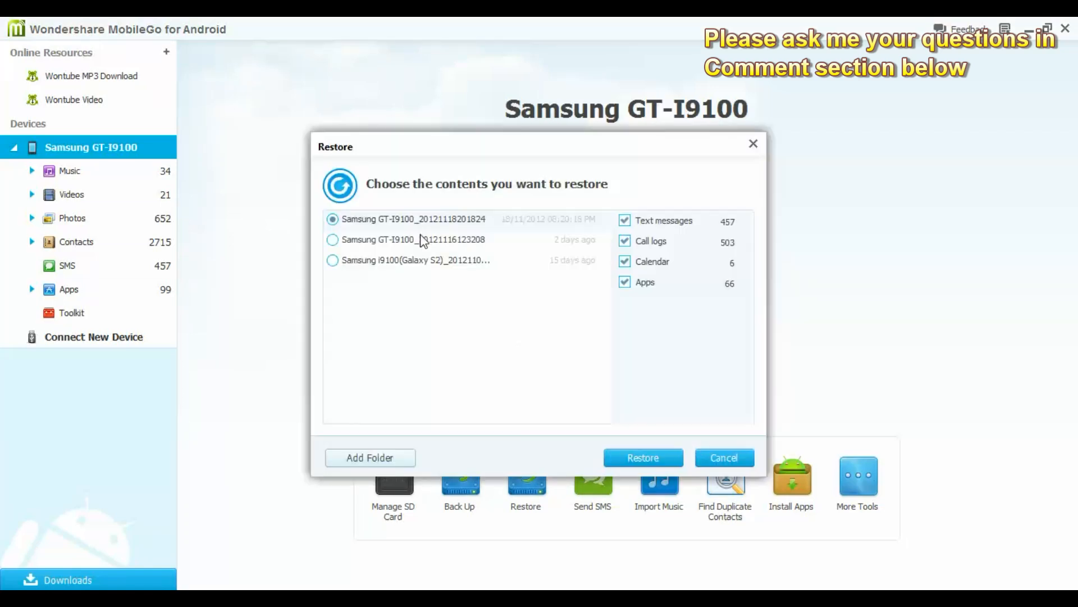
{"action": "mouse_move", "coordinate": [482, 311]}
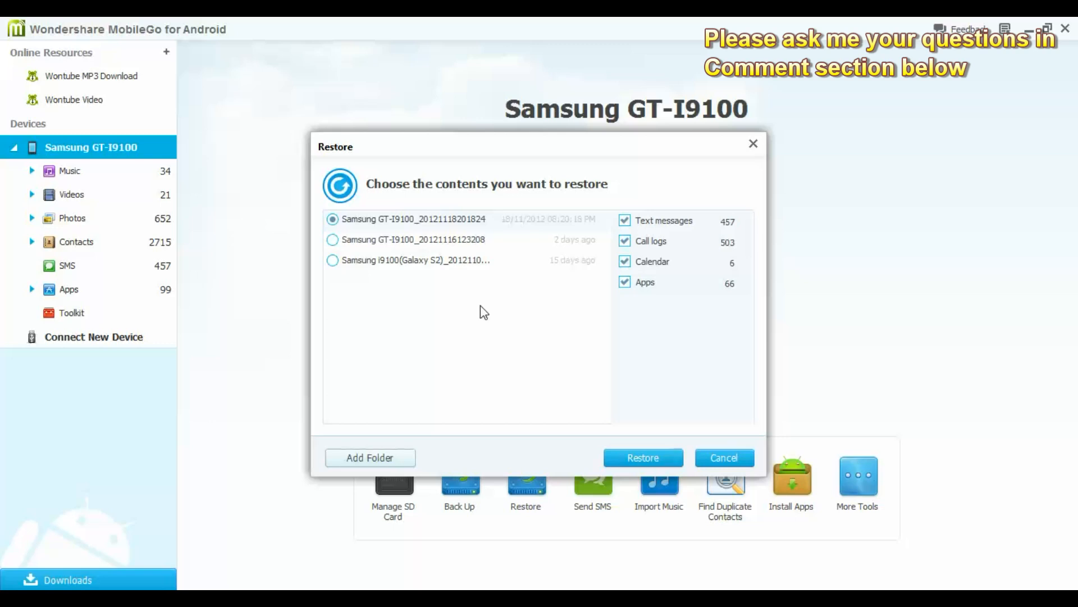
{"action": "mouse_move", "coordinate": [350, 244]}
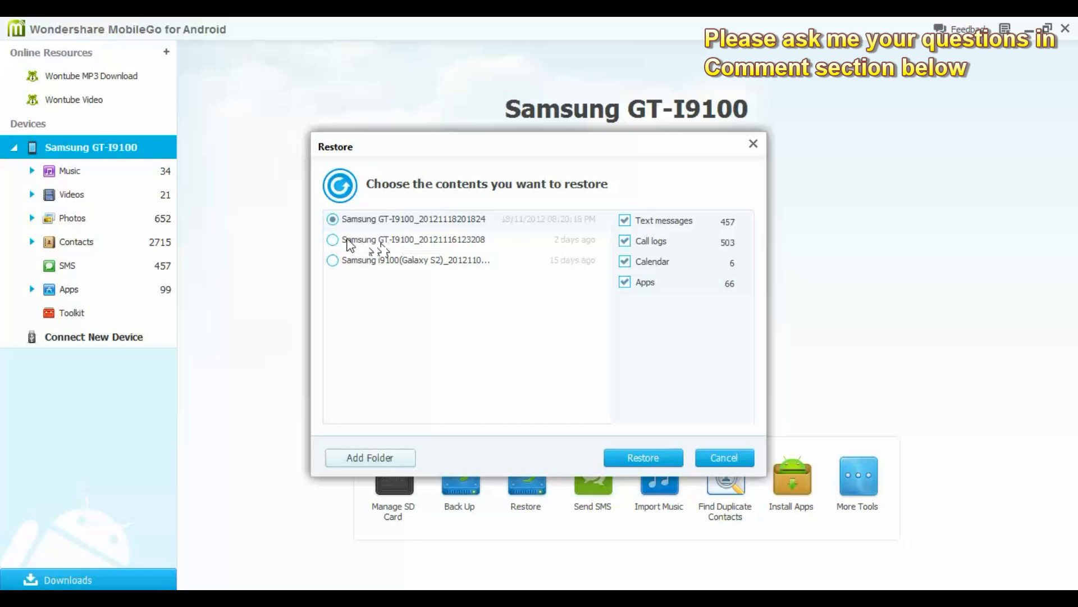
{"action": "mouse_move", "coordinate": [640, 431]}
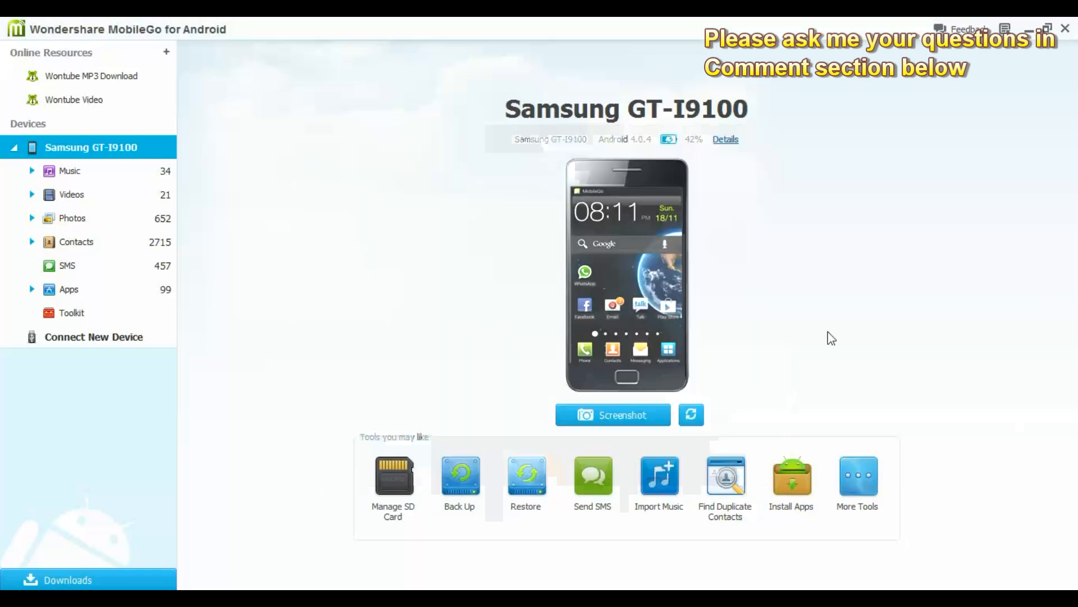
{"action": "mouse_move", "coordinate": [593, 474]}
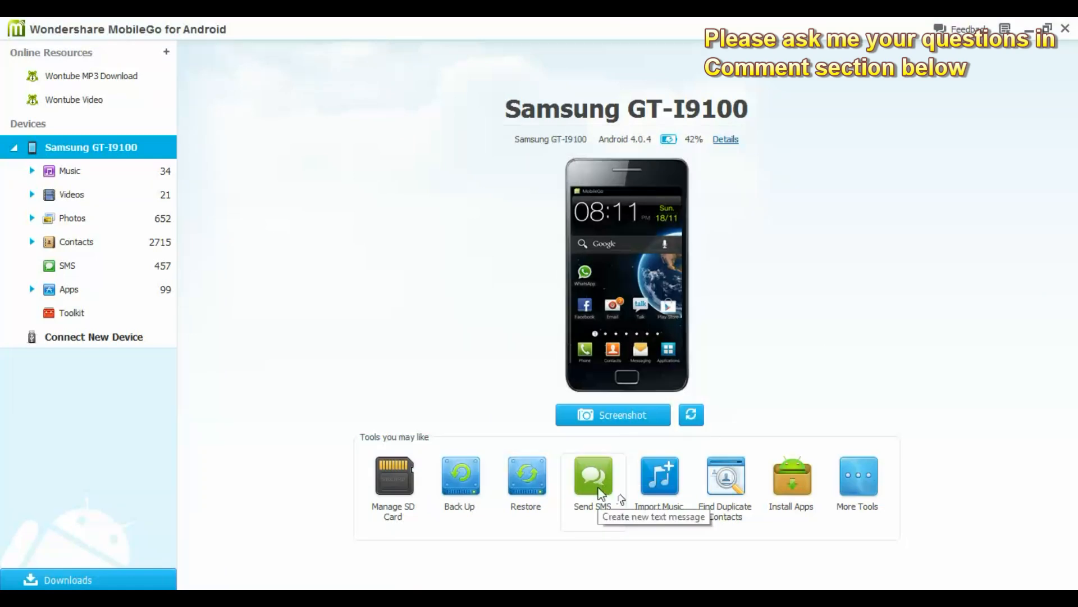
{"action": "left_click", "coordinate": [592, 474]}
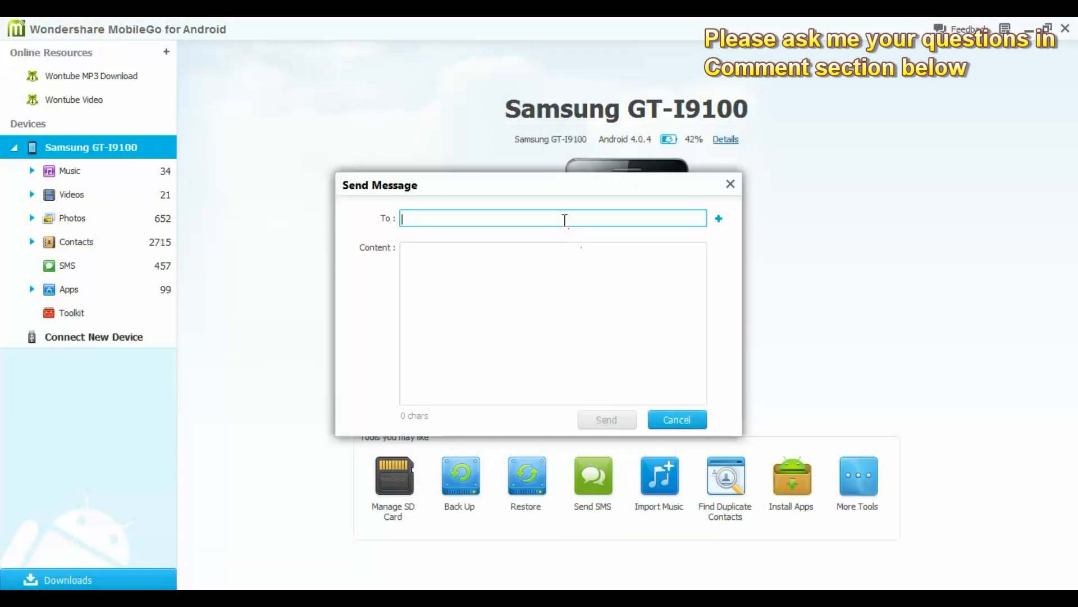
{"action": "left_click", "coordinate": [553, 323]}
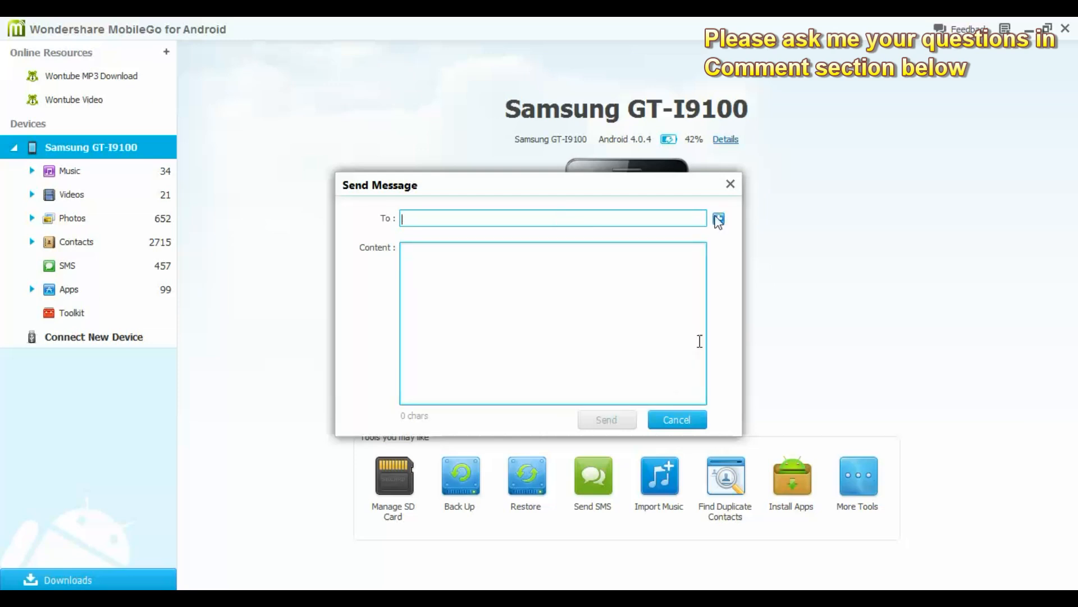
{"action": "left_click", "coordinate": [676, 419]}
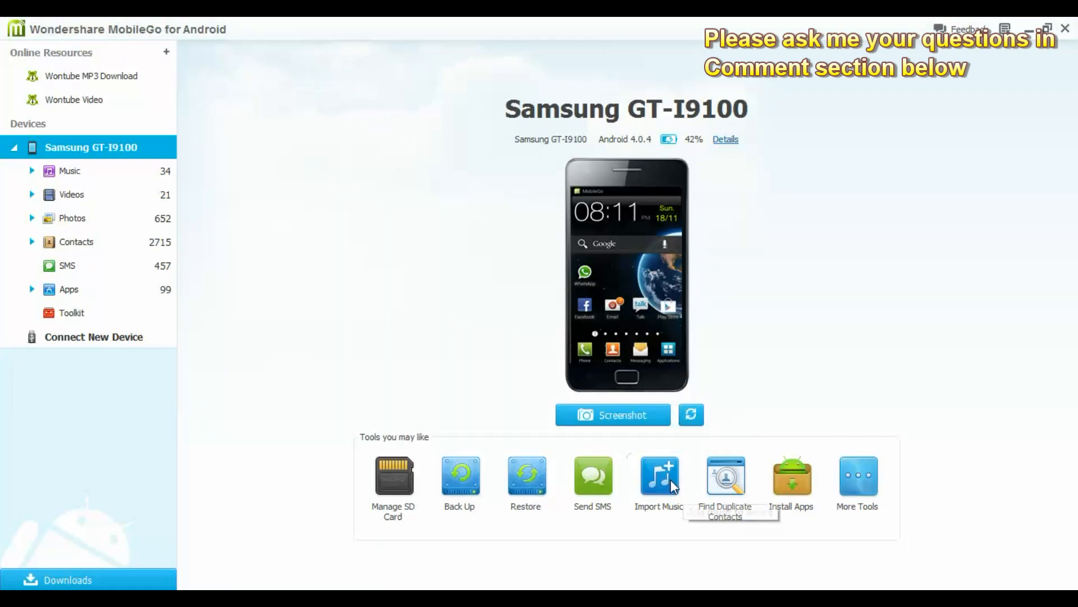
{"action": "mouse_move", "coordinate": [590, 289]}
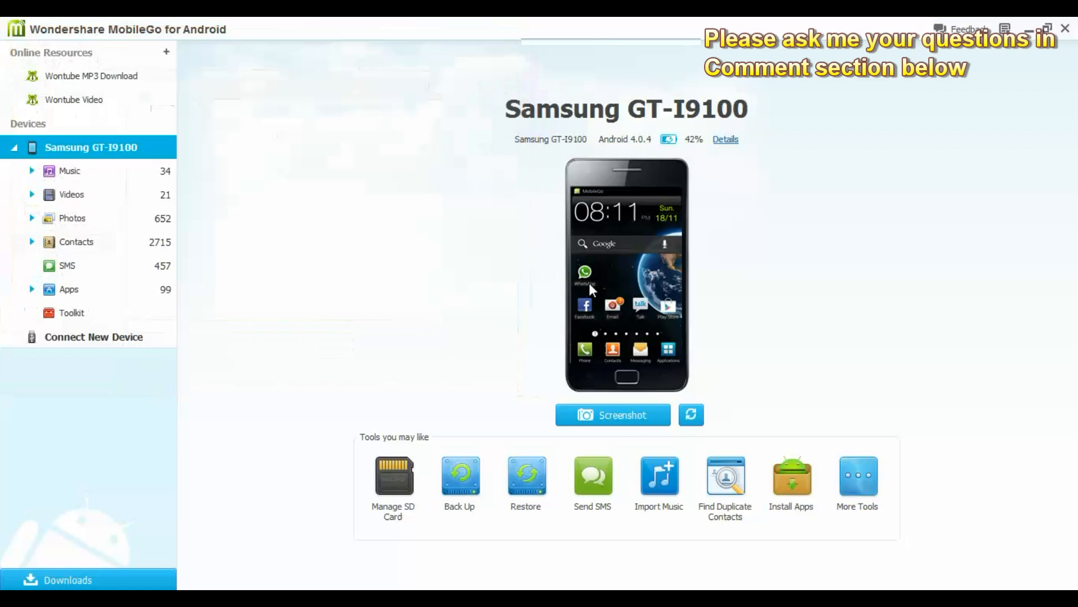
{"action": "left_click", "coordinate": [724, 482]}
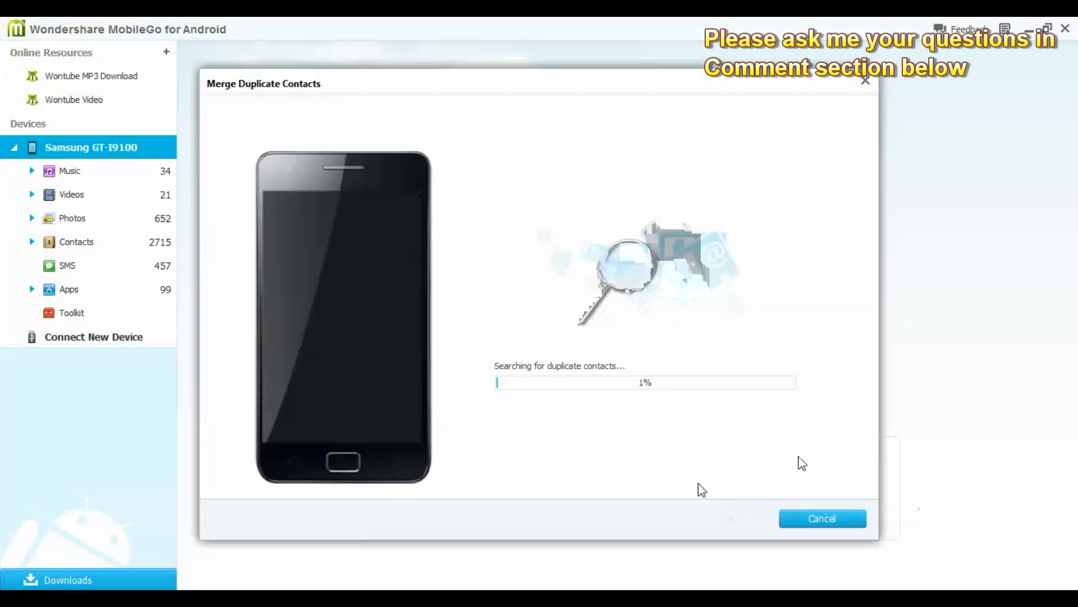
{"action": "mouse_move", "coordinate": [652, 192]}
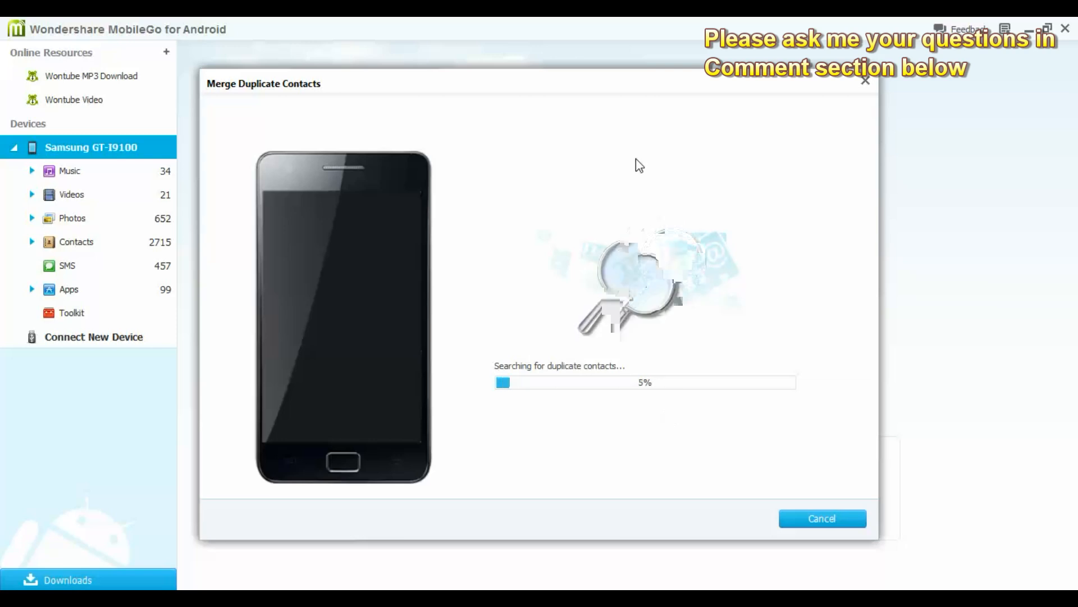
{"action": "mouse_move", "coordinate": [776, 507]}
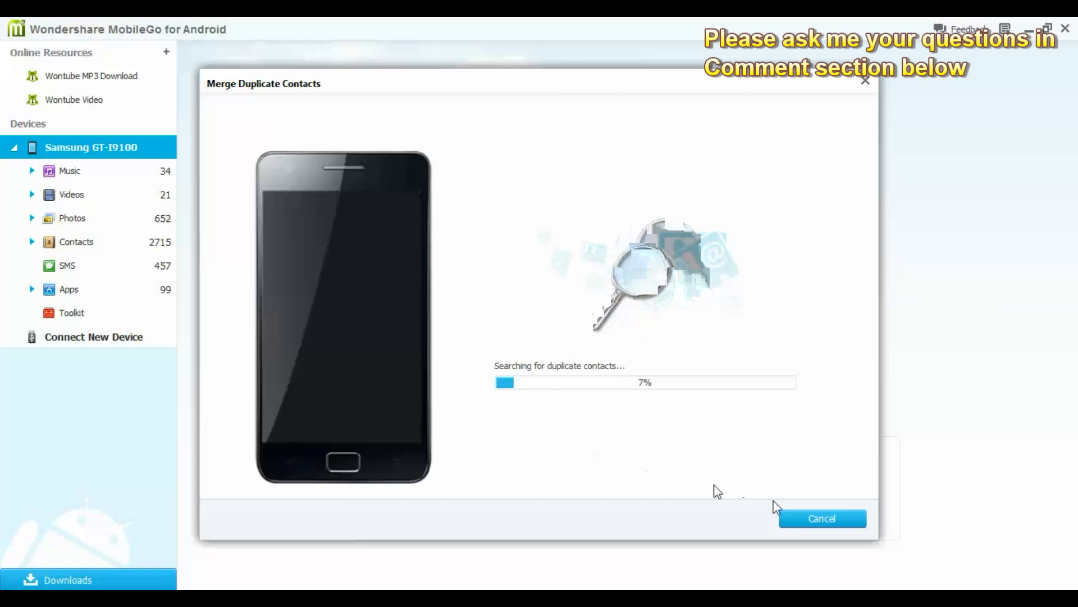
{"action": "left_click", "coordinate": [823, 518]}
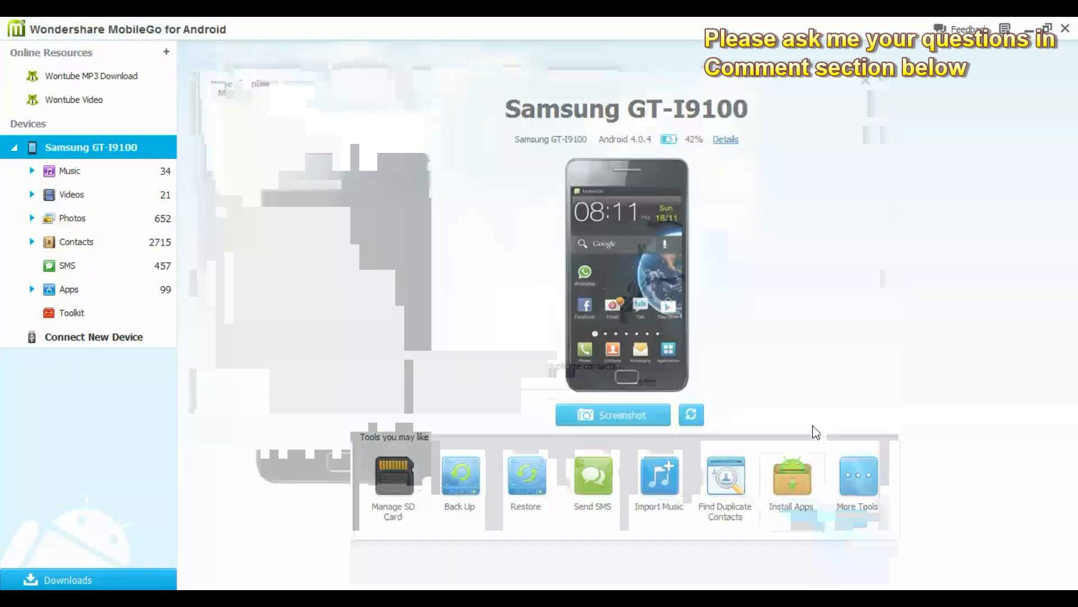
{"action": "left_click", "coordinate": [792, 479]}
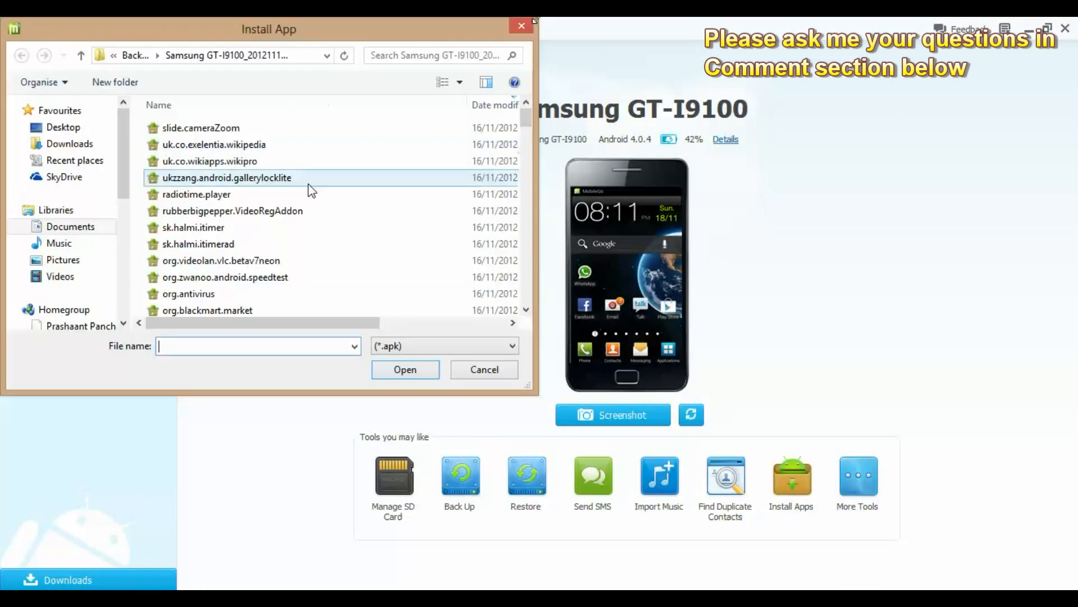
{"action": "left_click", "coordinate": [201, 128]}
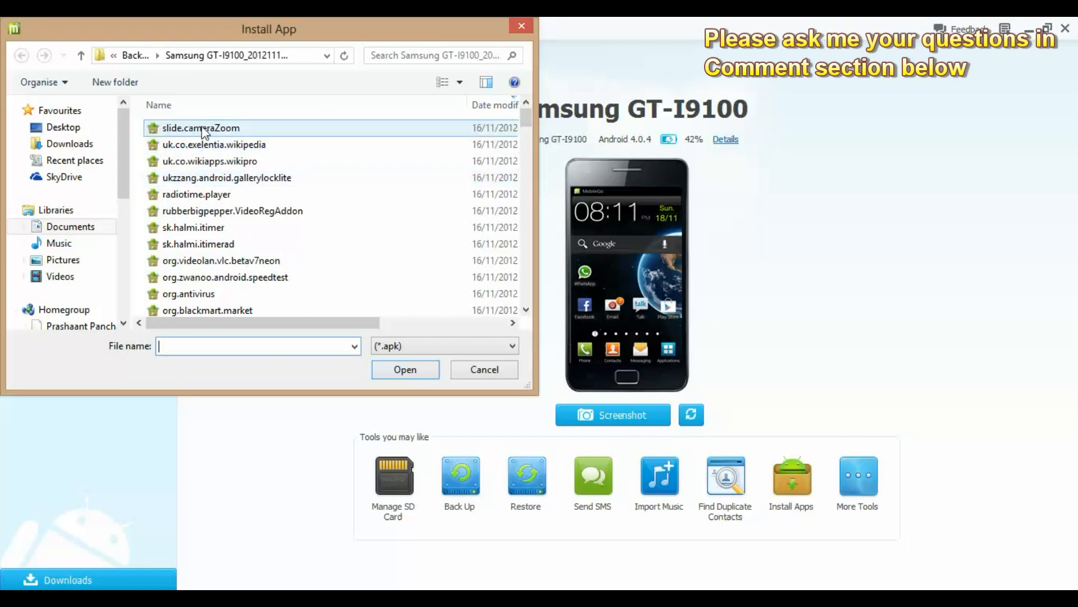
{"action": "left_click", "coordinate": [226, 177]}
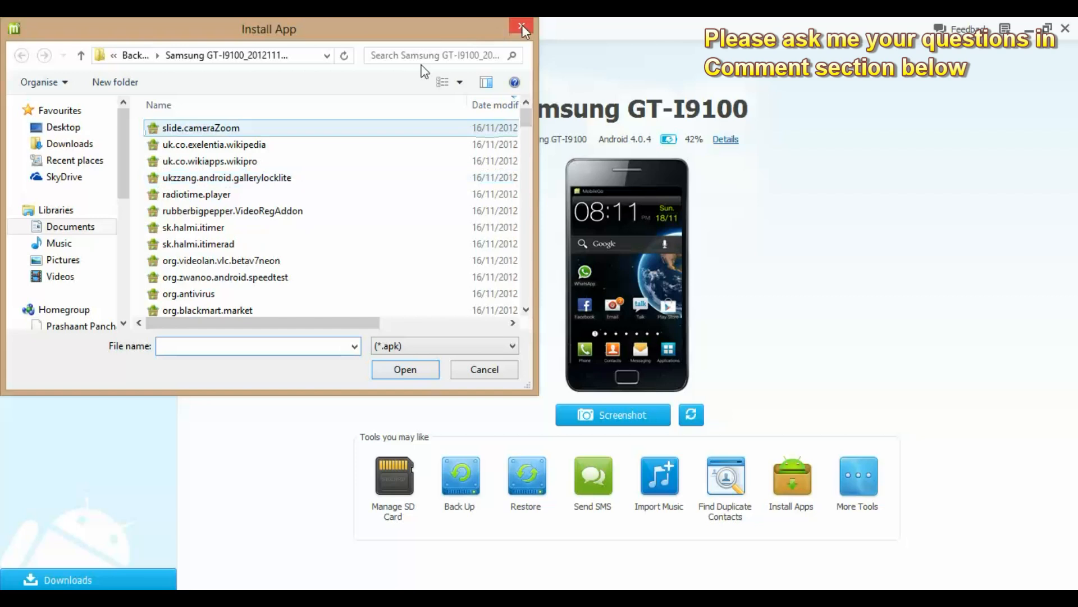
{"action": "left_click", "coordinate": [523, 29]}
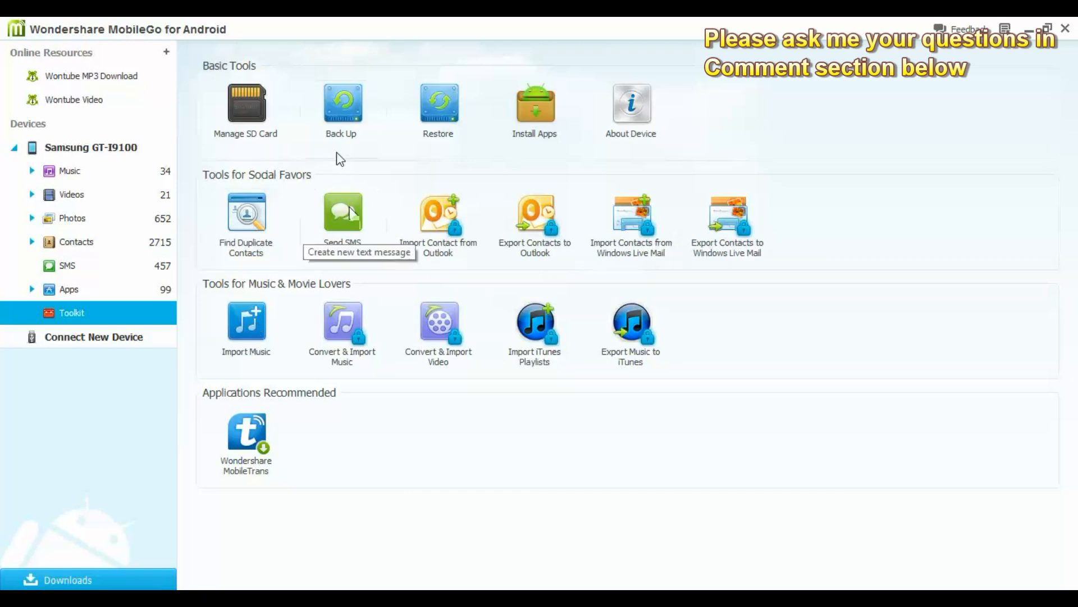
{"action": "mouse_move", "coordinate": [630, 104]}
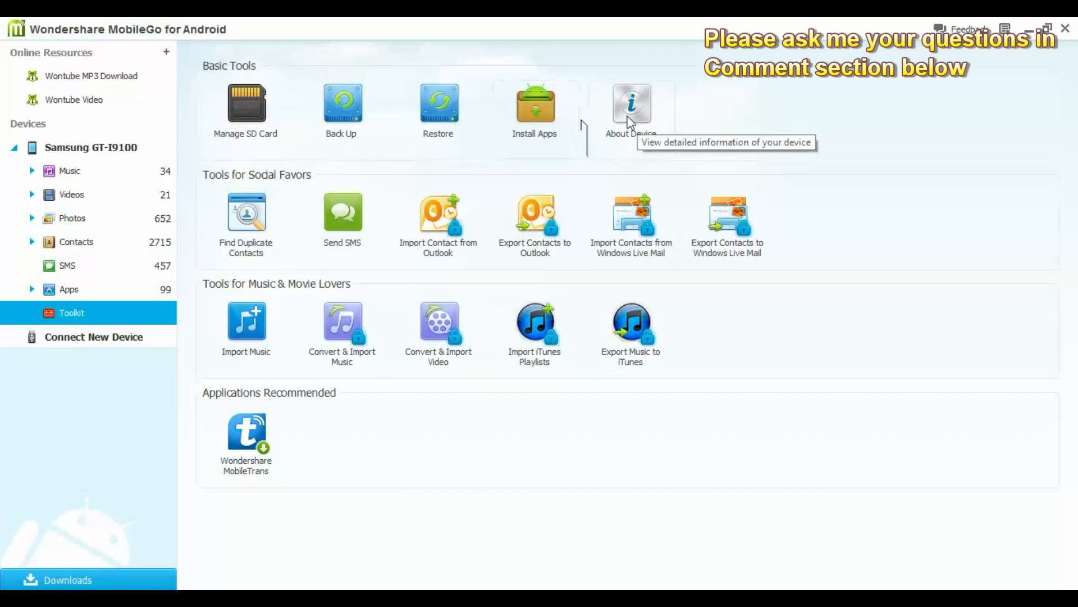
{"action": "mouse_move", "coordinate": [245, 330]}
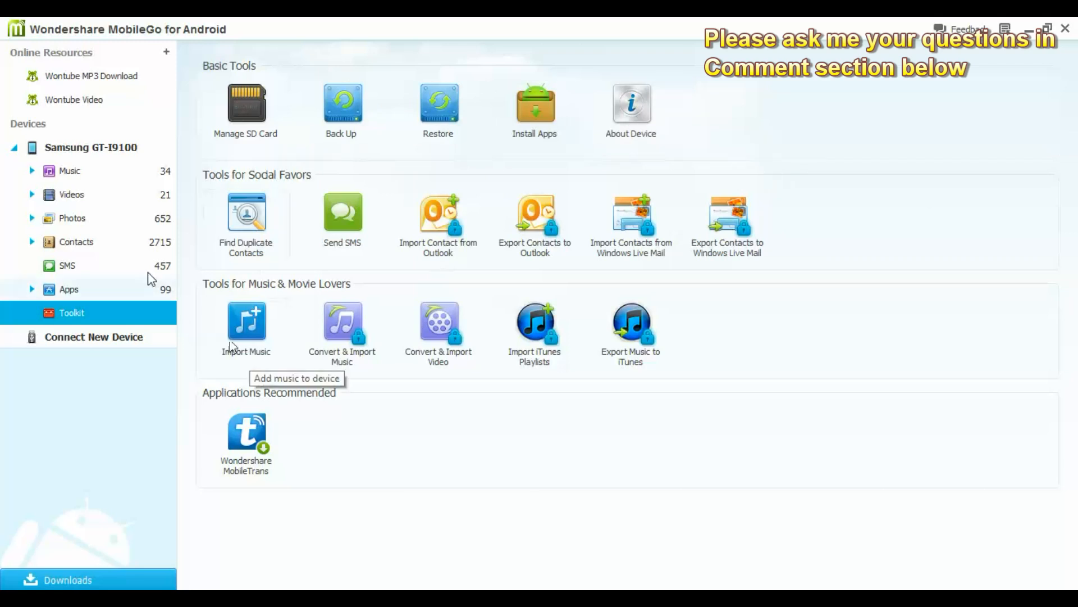
{"action": "mouse_move", "coordinate": [55, 156]}
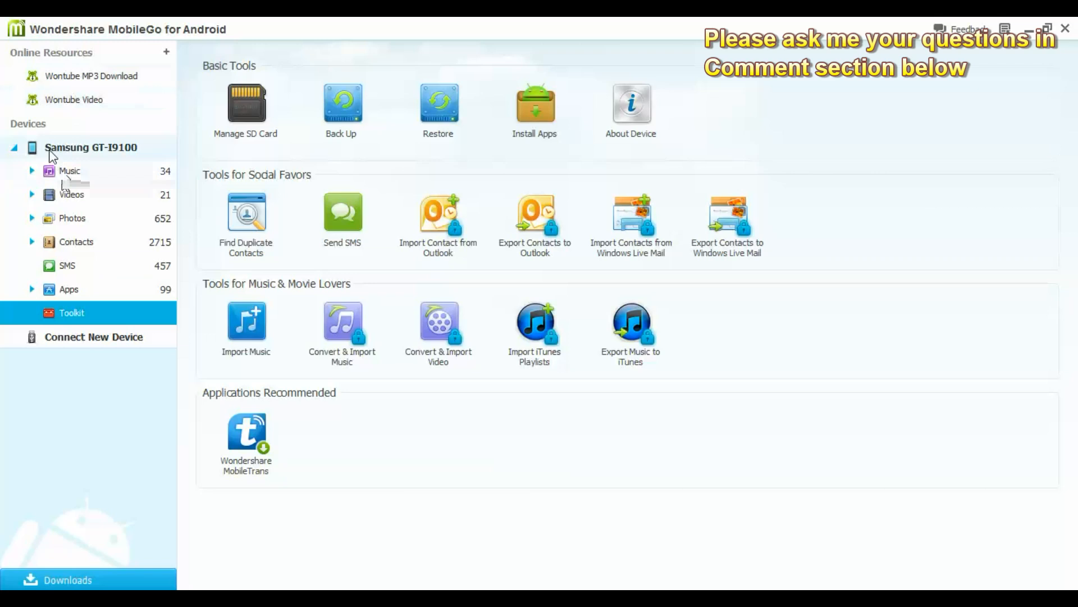
{"action": "left_click", "coordinate": [90, 147]}
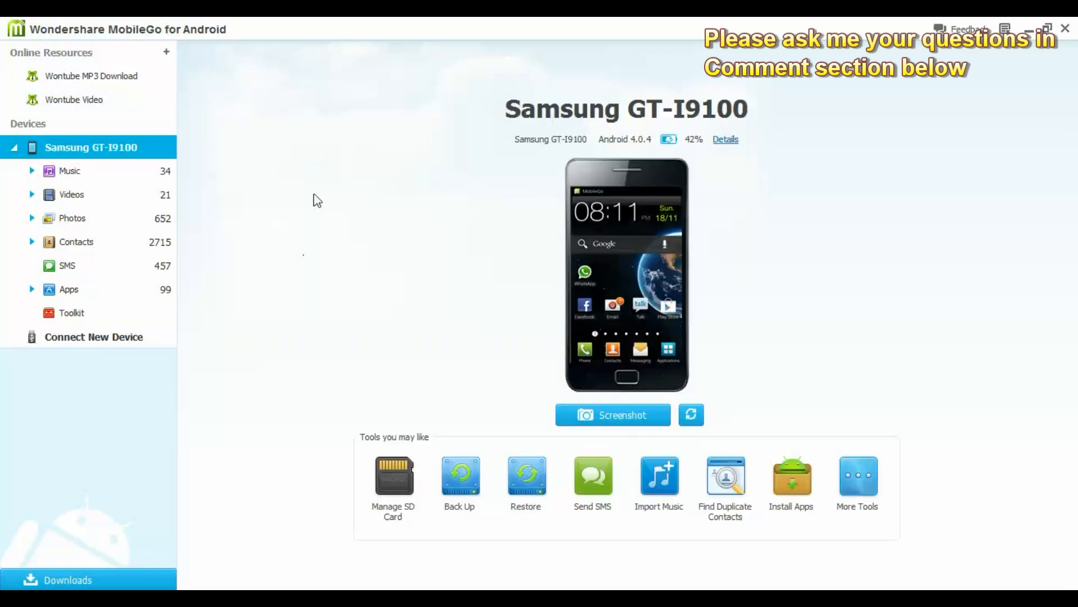